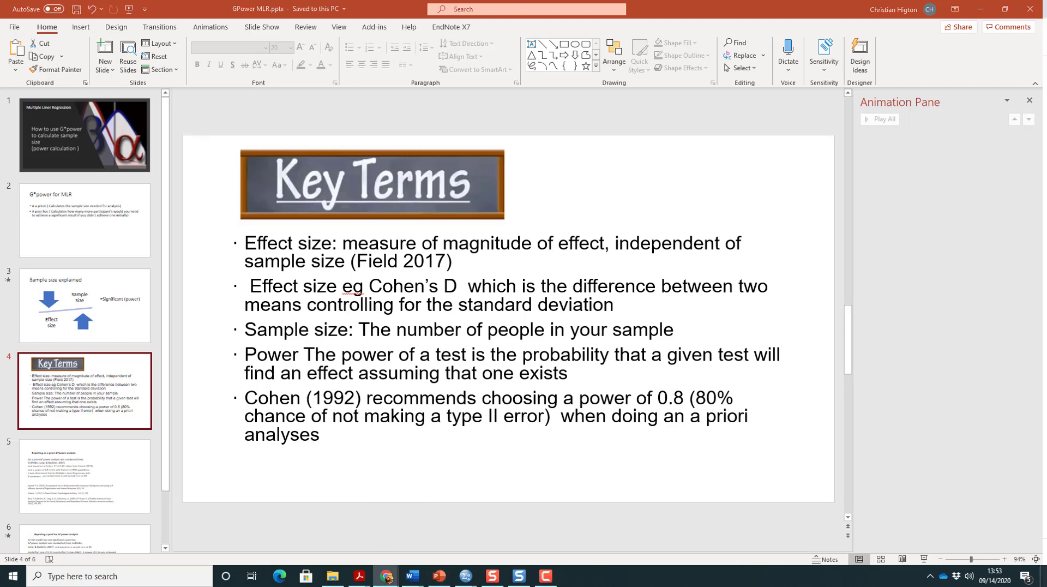
# Open gpower.hhu.de in a new Chrome tab, browse the download section, and launch G*Power
pyautogui.click(384, 576)
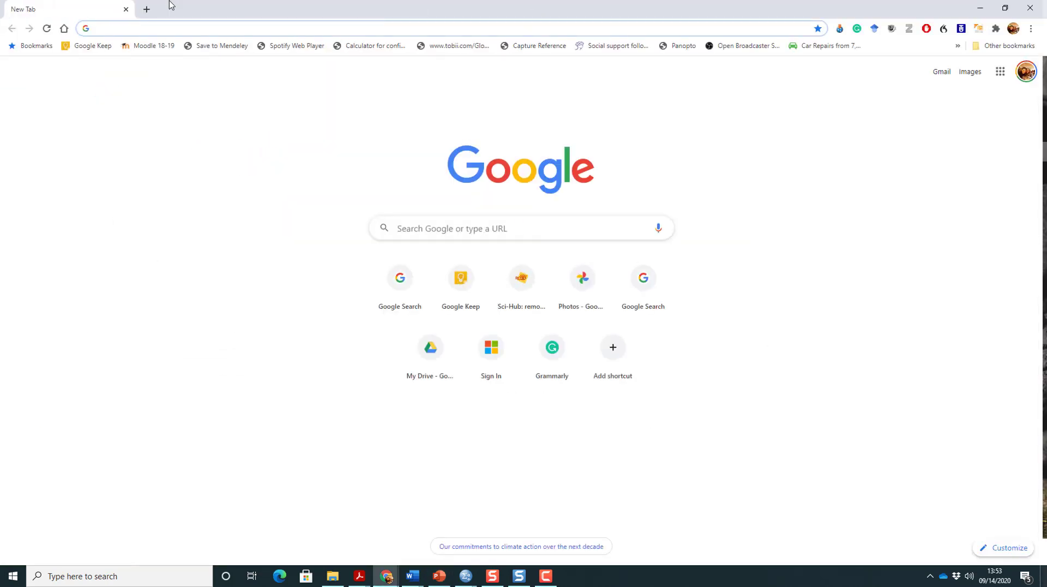
pyautogui.write('gpower.hhu.de')
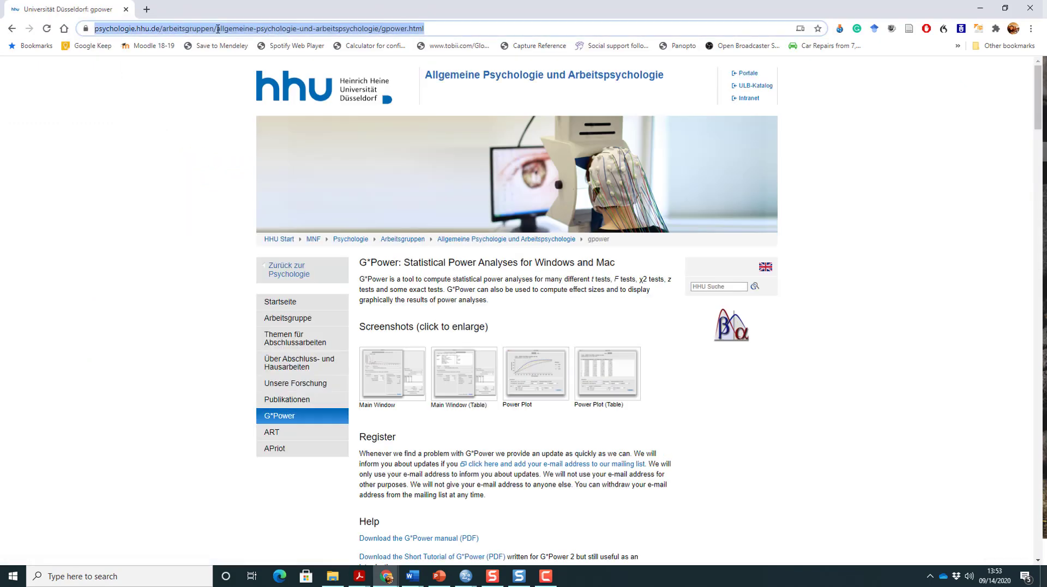
pyautogui.scroll(-3)
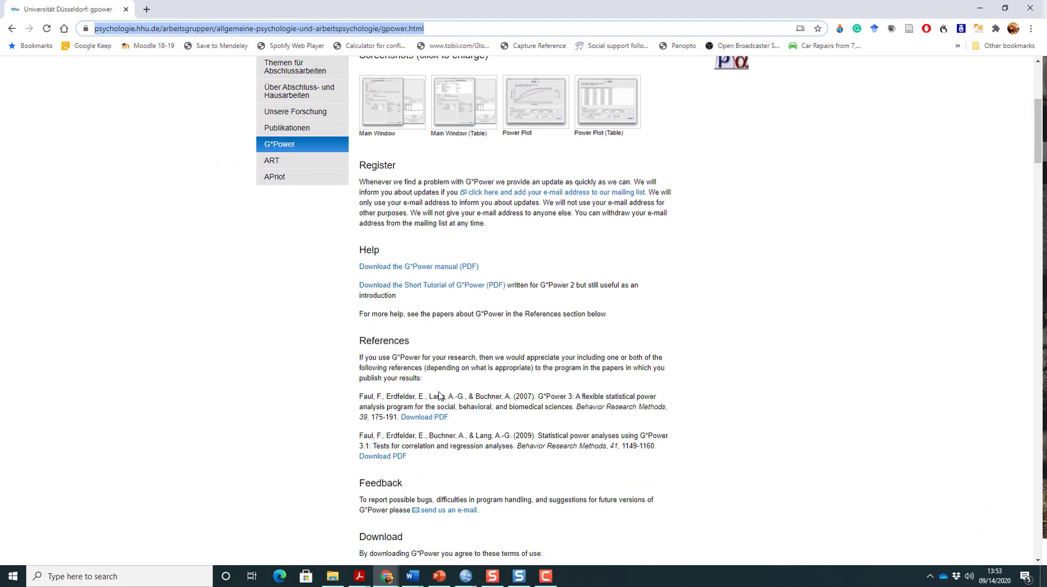
pyautogui.scroll(-3)
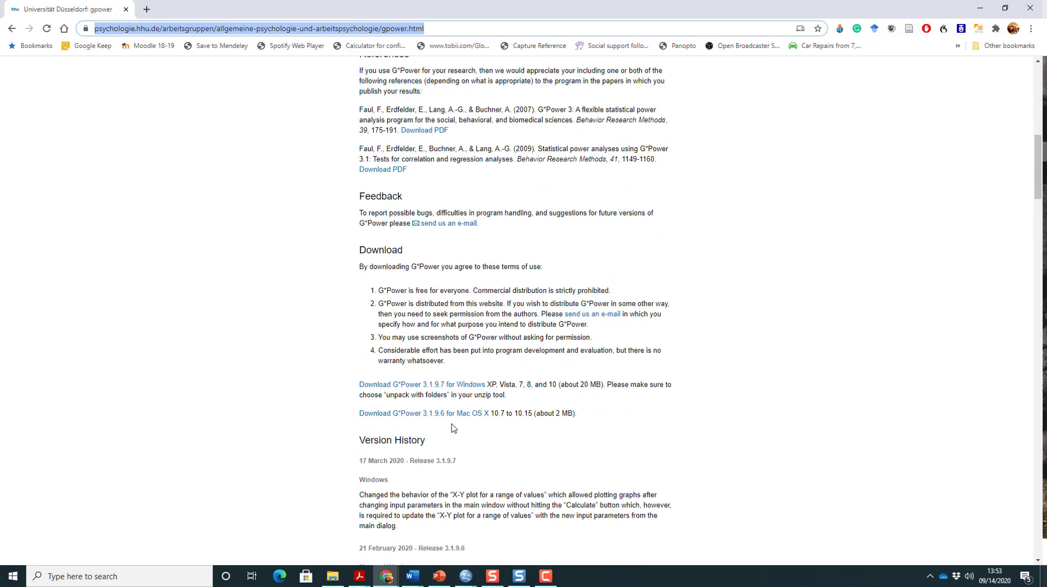
pyautogui.scroll(3)
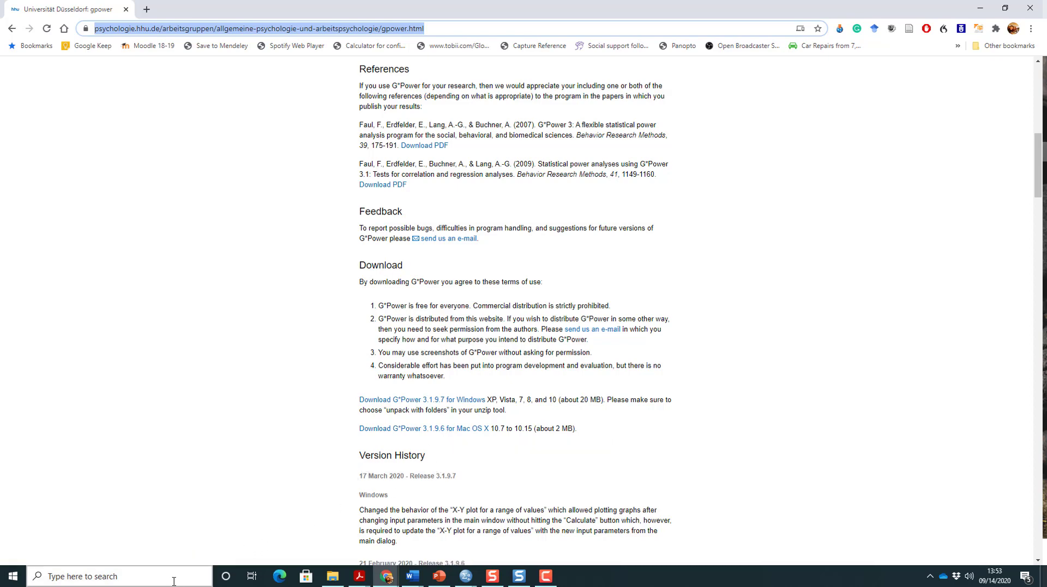
pyautogui.click(96, 576)
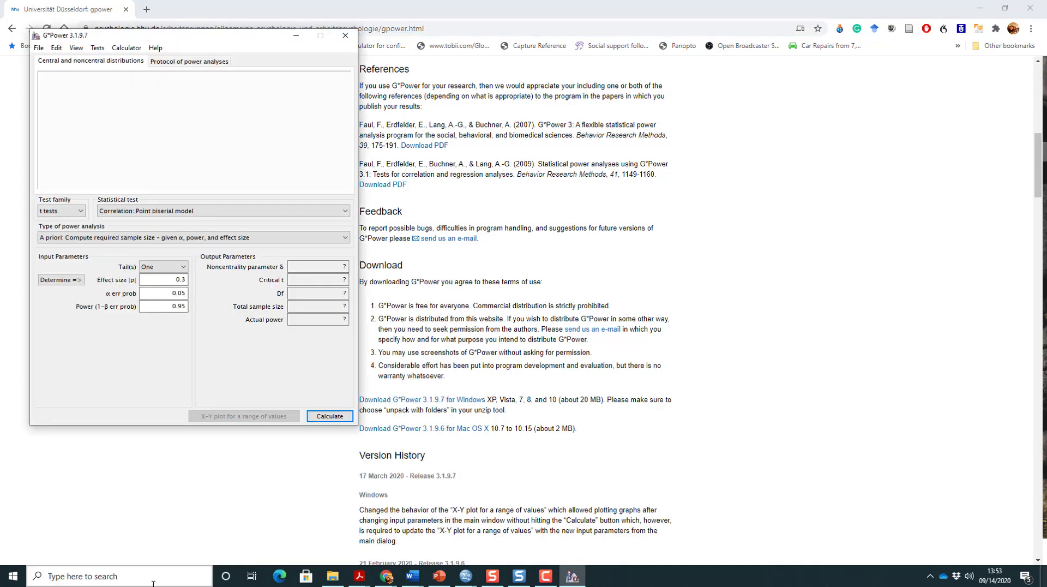
# Choose F tests, linear multiple regression (R² deviation from zero), power .8, 5 predictors, and open the effect size calculator
pyautogui.click(79, 210)
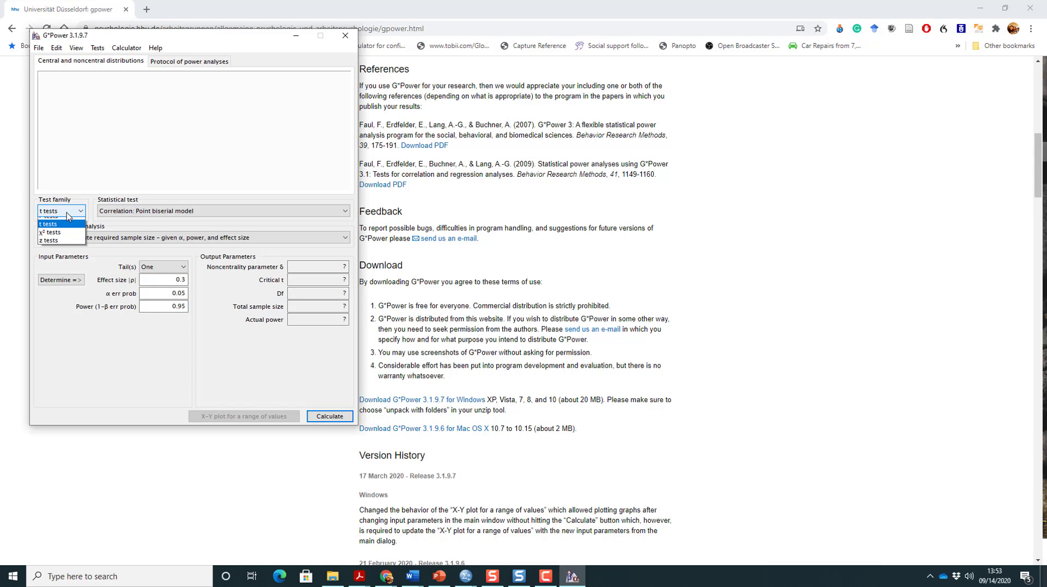
pyautogui.click(54, 232)
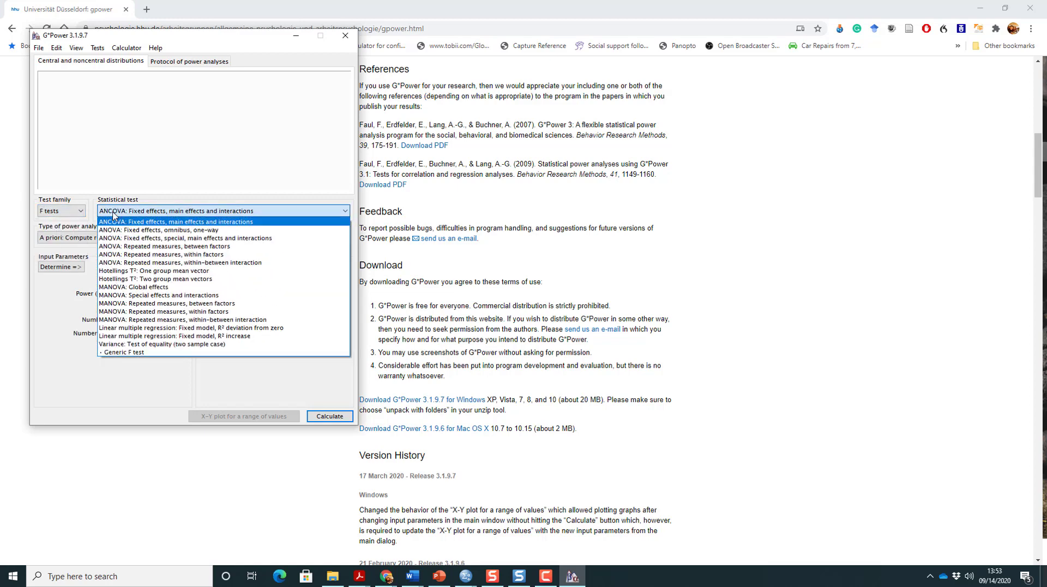
pyautogui.moveTo(127, 336)
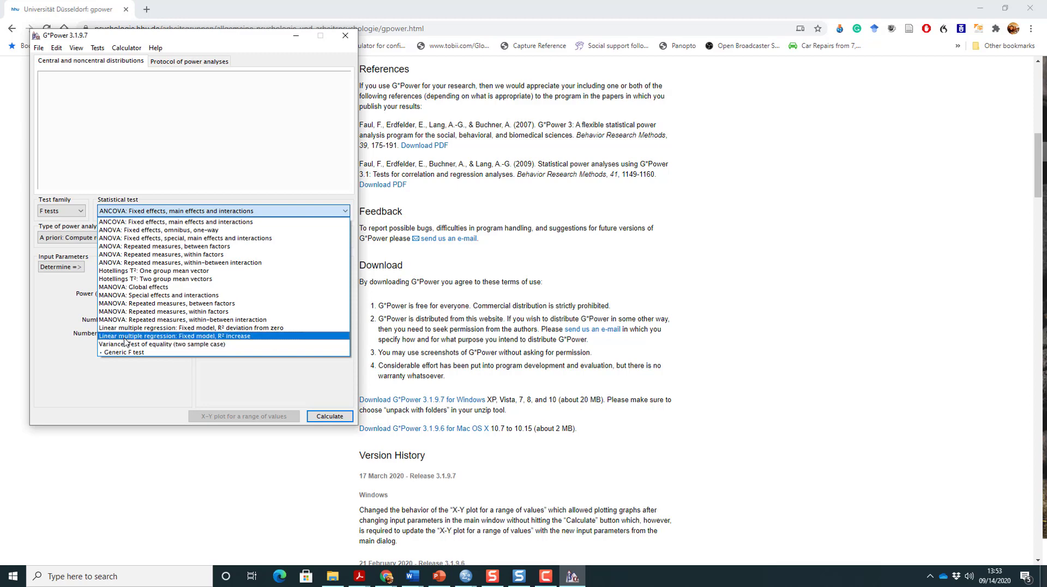
pyautogui.click(159, 327)
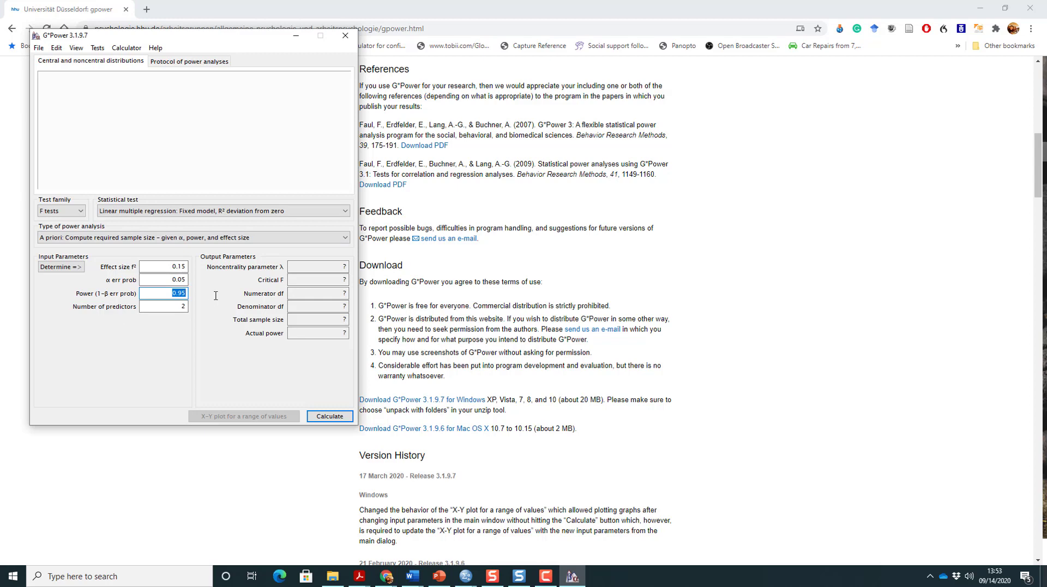
pyautogui.write('.8')
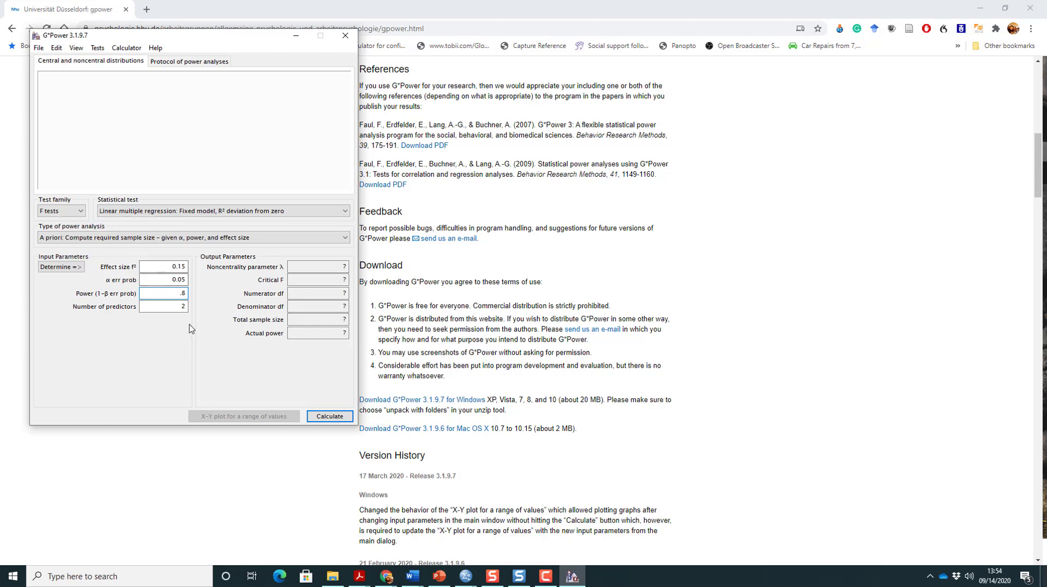
pyautogui.click(163, 306)
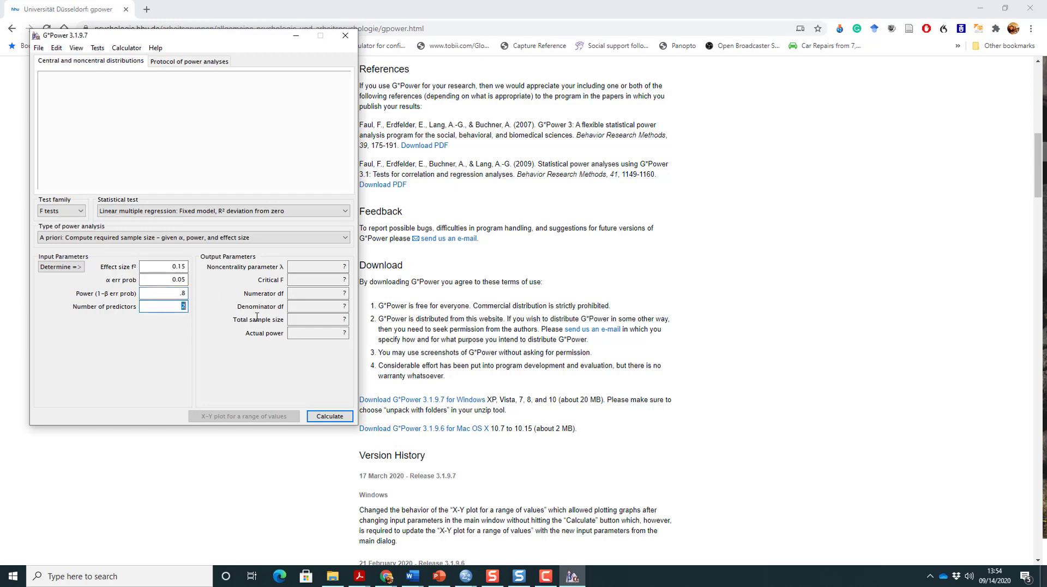
pyautogui.write('5')
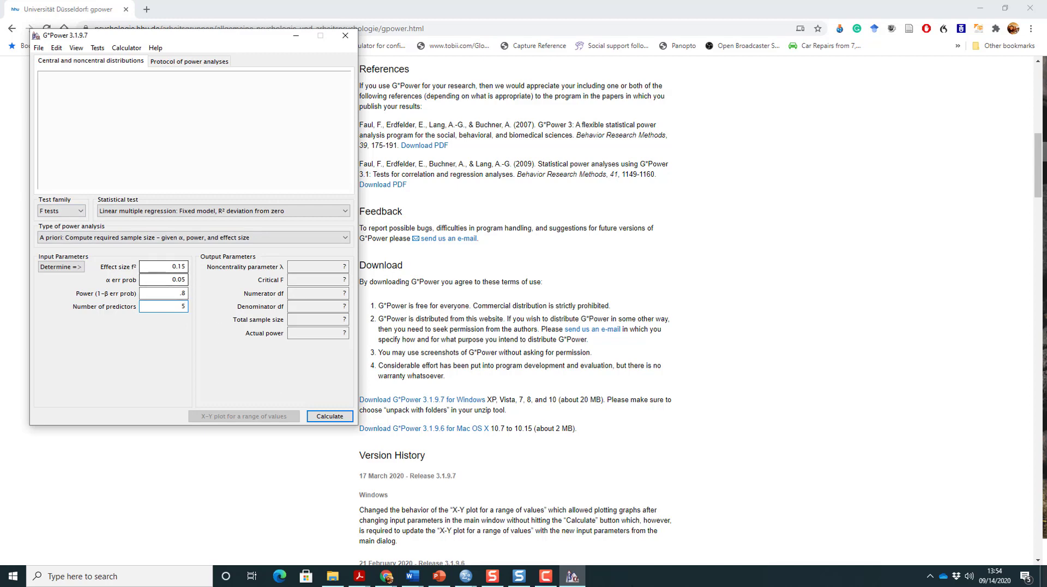
pyautogui.moveTo(163, 265)
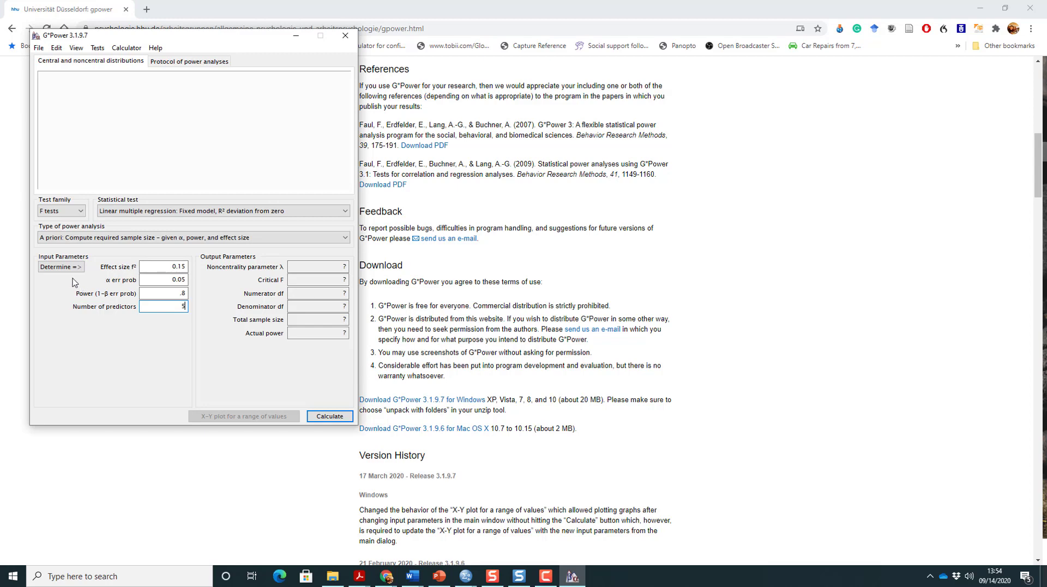
pyautogui.click(61, 266)
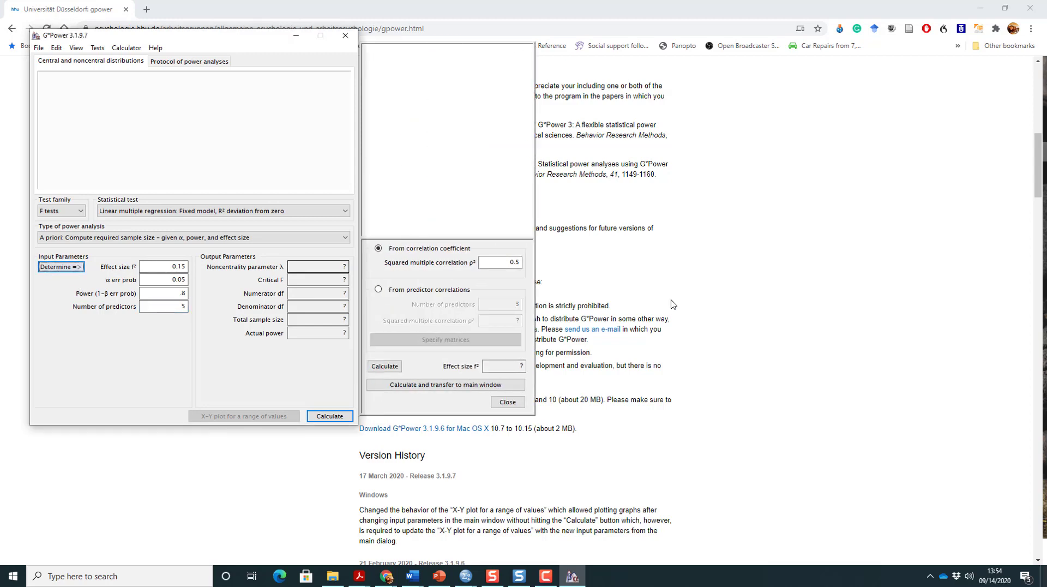
pyautogui.moveTo(479, 264)
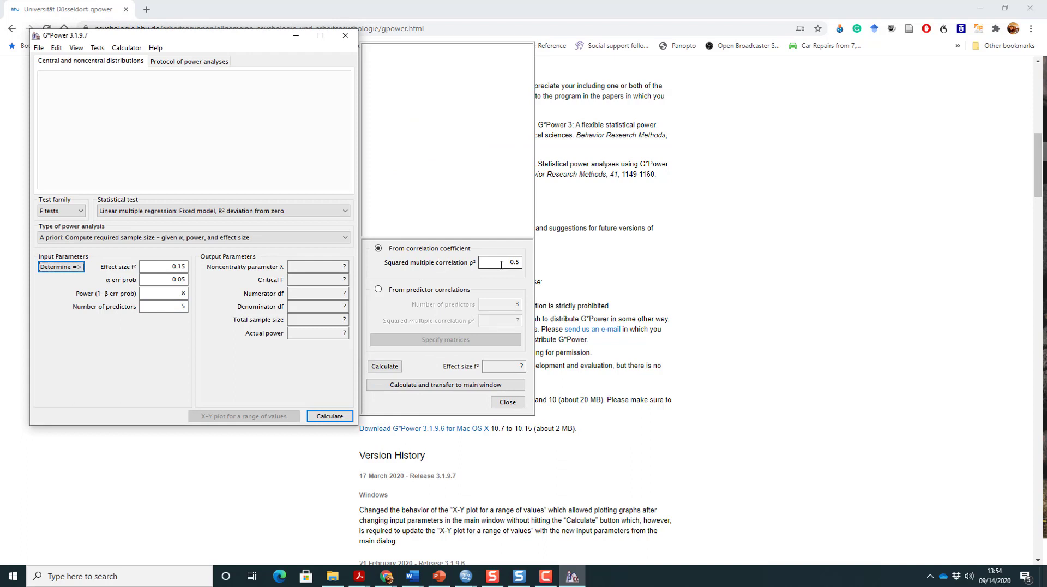
pyautogui.moveTo(484, 295)
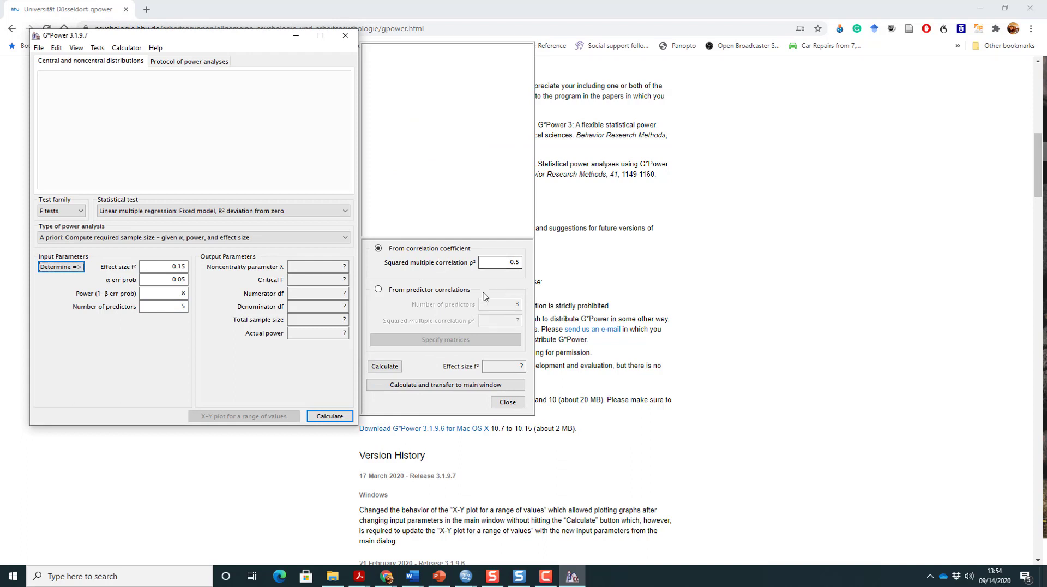
pyautogui.moveTo(493, 349)
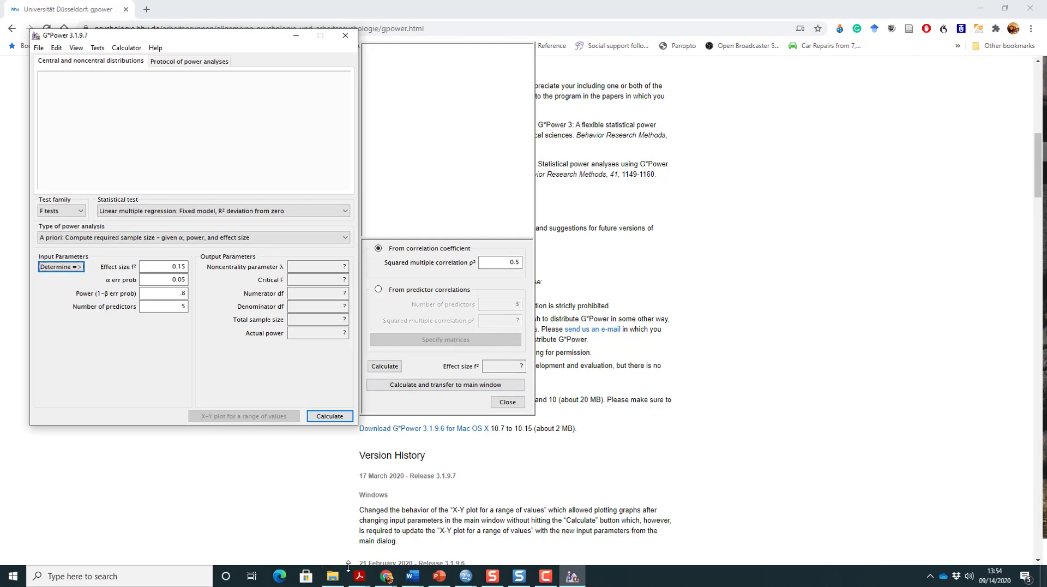
pyautogui.moveTo(360, 575)
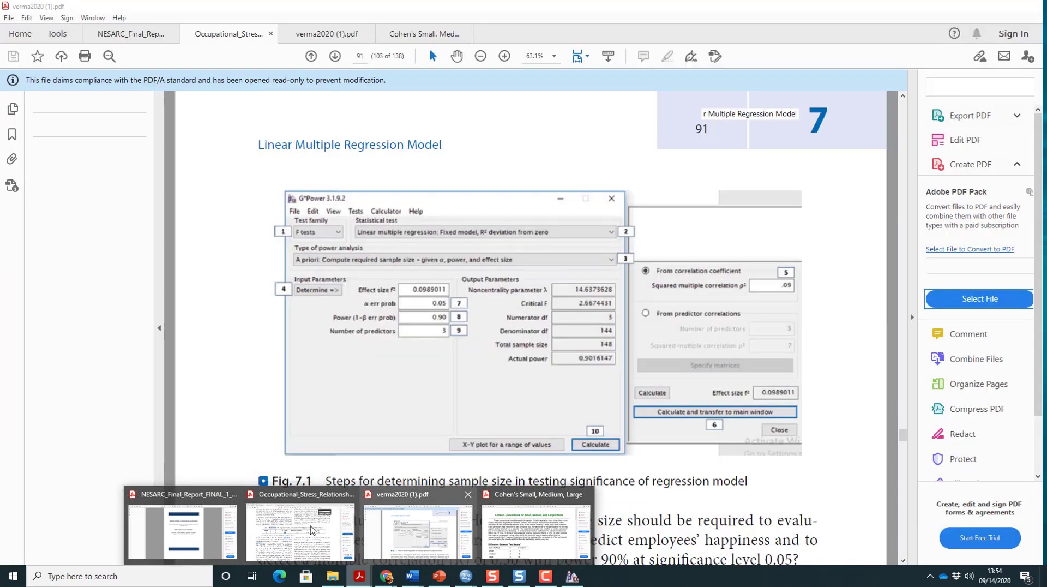
# Scroll the occupational stress paper to Table 3 showing R Square .181
pyautogui.click(300, 528)
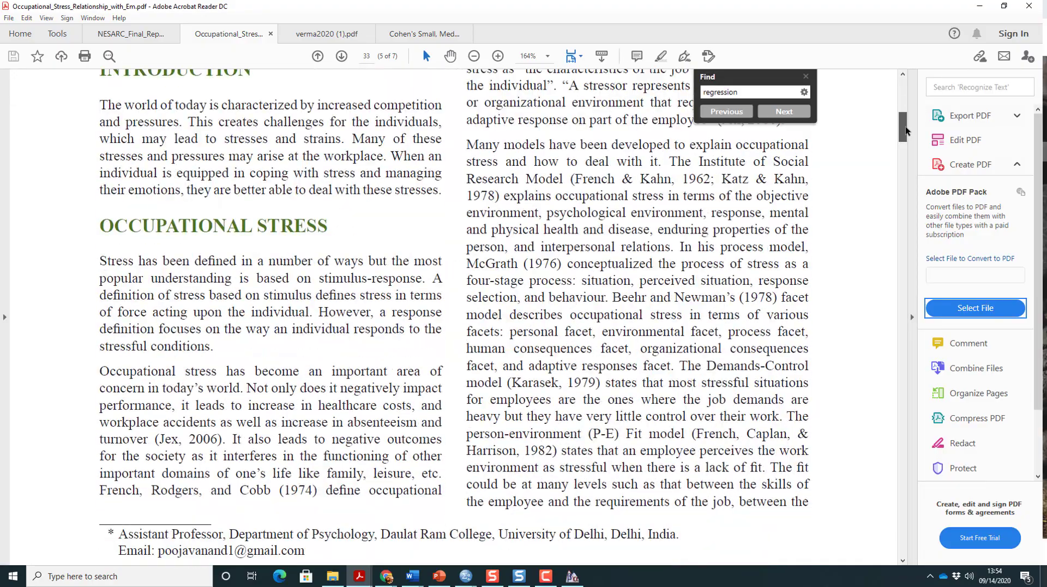
pyautogui.scroll(-3)
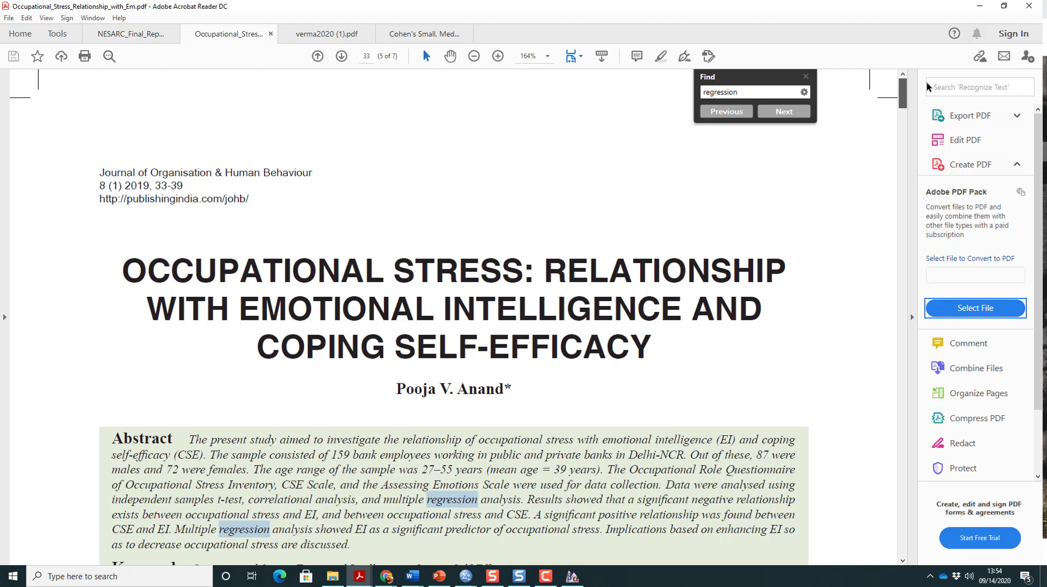
pyautogui.scroll(-3)
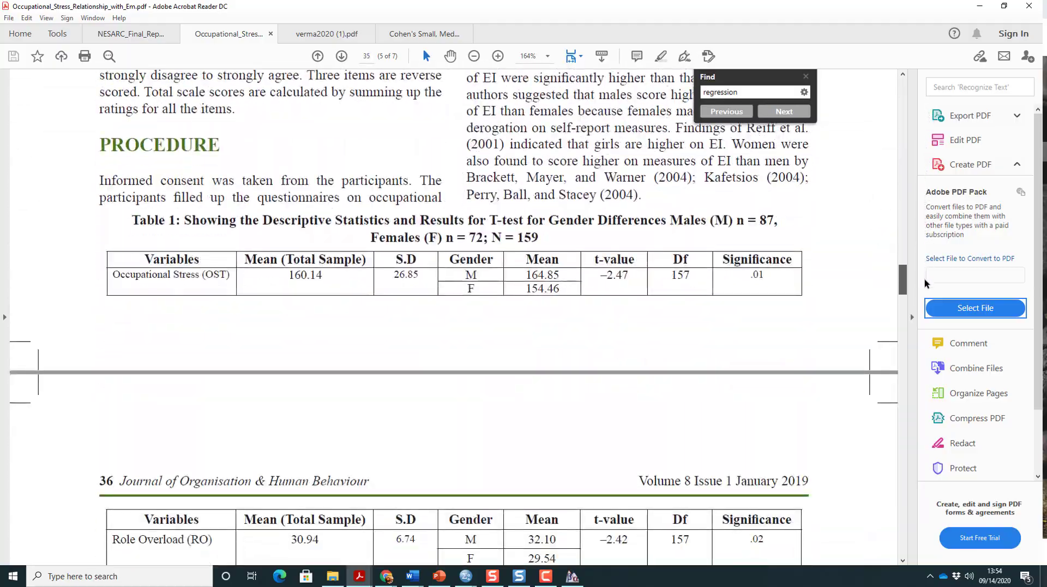
pyautogui.click(784, 111)
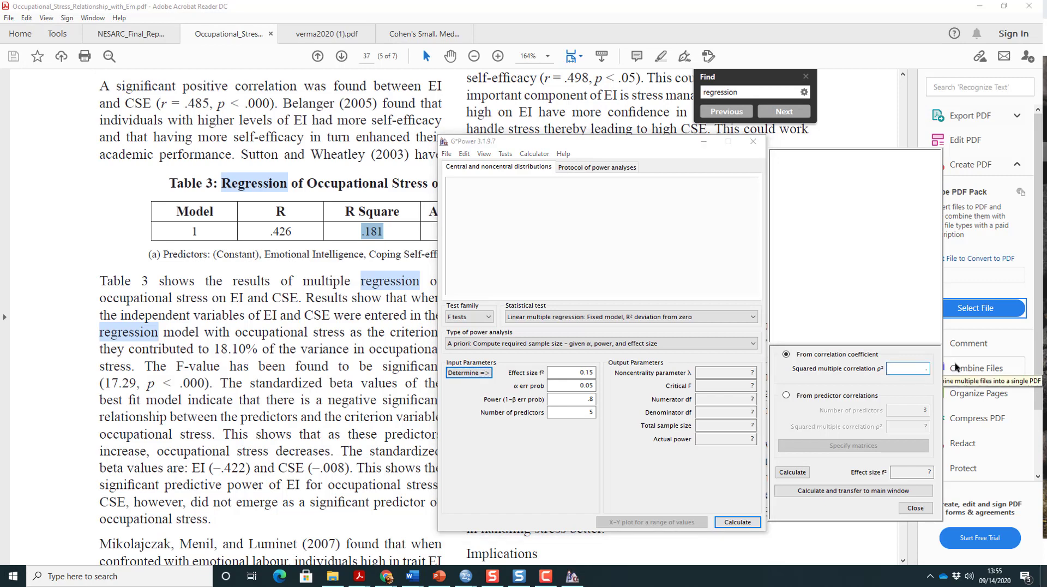
# Derive f² from R² .181, transfer it, and compute a required total sample size of 64
pyautogui.write('.181')
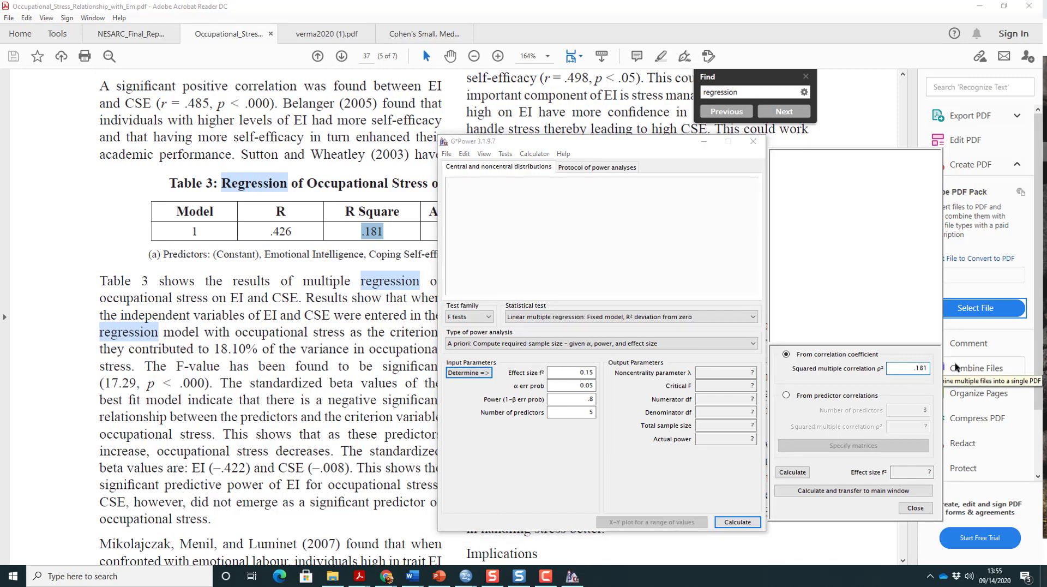
pyautogui.moveTo(826, 484)
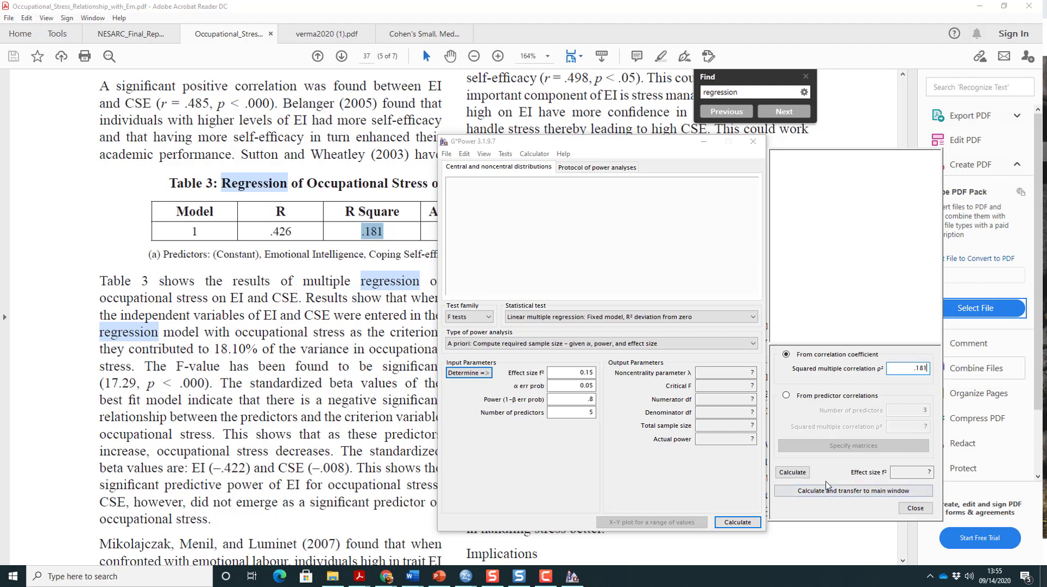
pyautogui.click(792, 471)
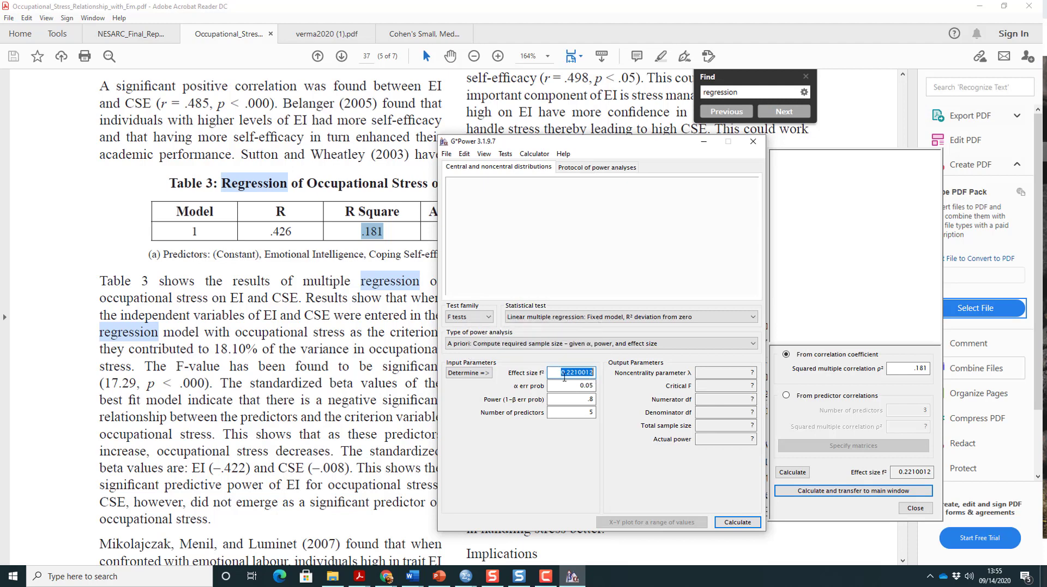
pyautogui.moveTo(566, 373)
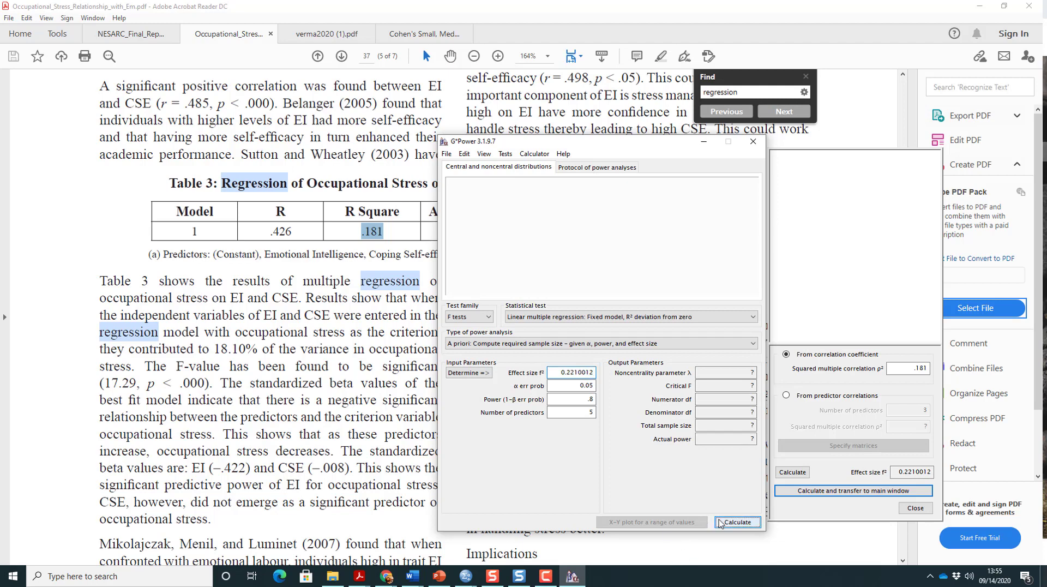
pyautogui.click(737, 521)
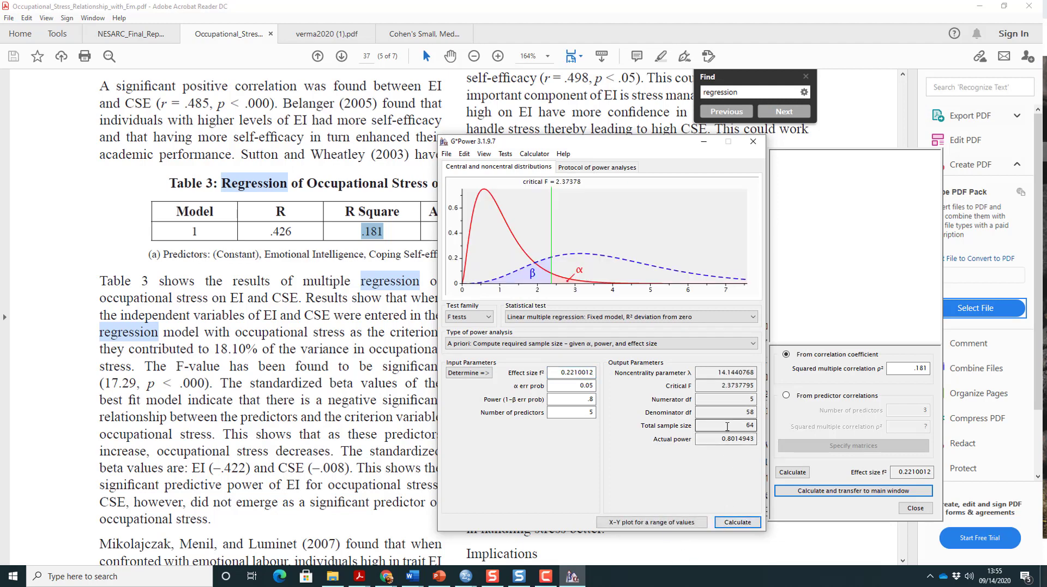
# Compute the sample size for f² .15 (92), then restore f² 0.2210012
pyautogui.click(725, 425)
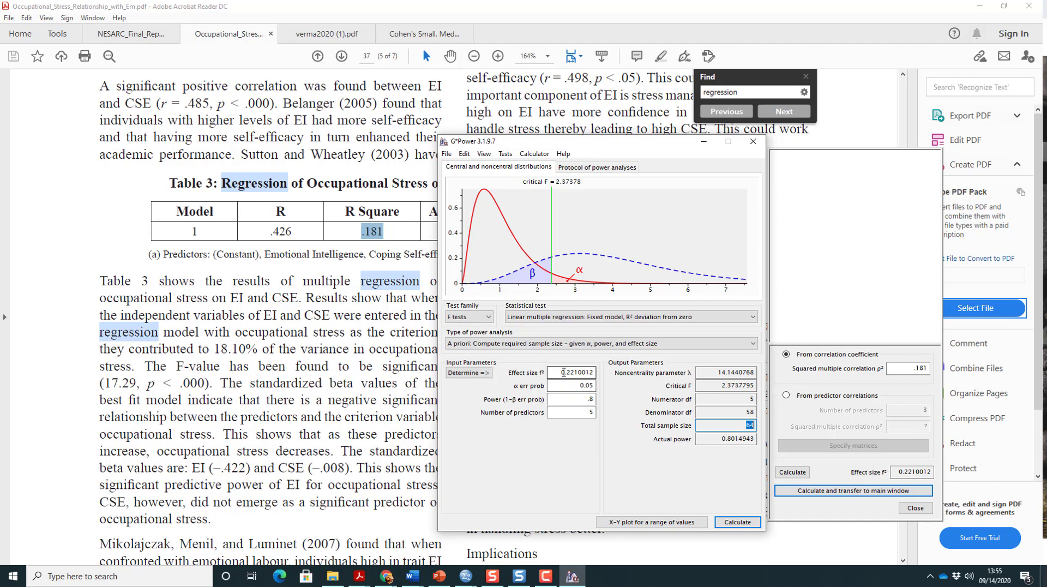
pyautogui.moveTo(572, 372)
pyautogui.write('.15')
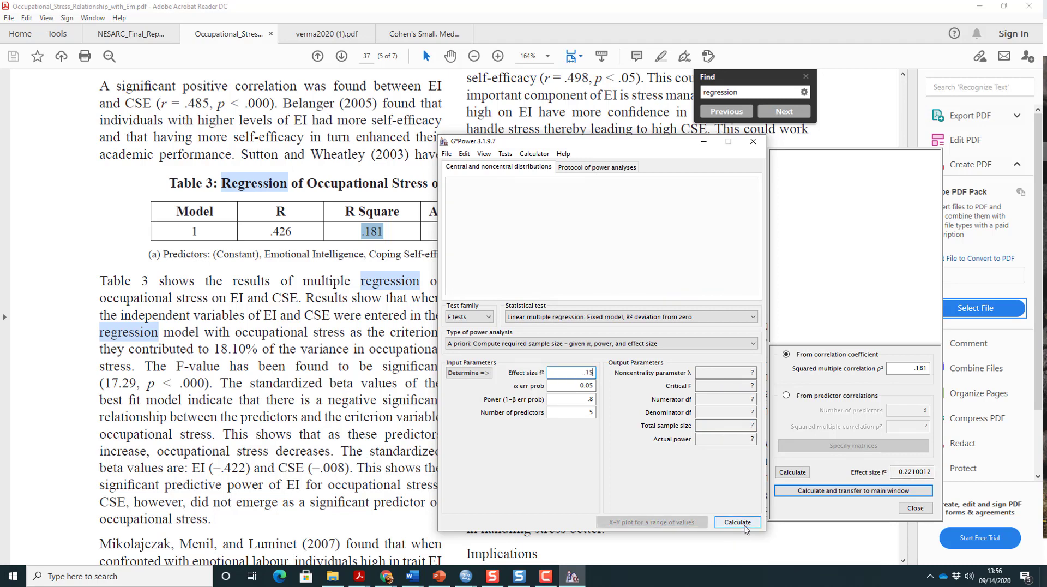
pyautogui.click(737, 521)
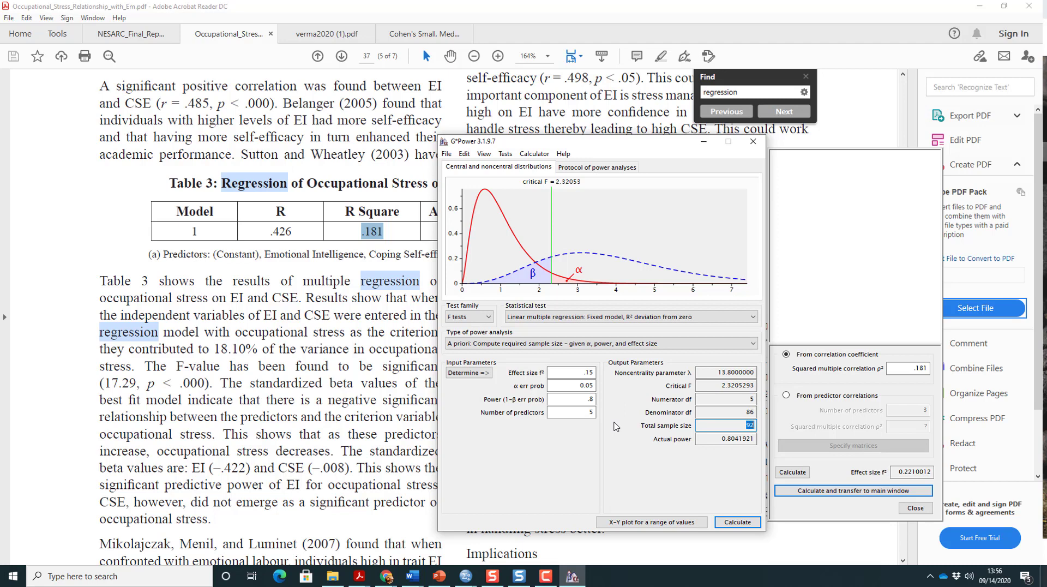
pyautogui.moveTo(612, 427)
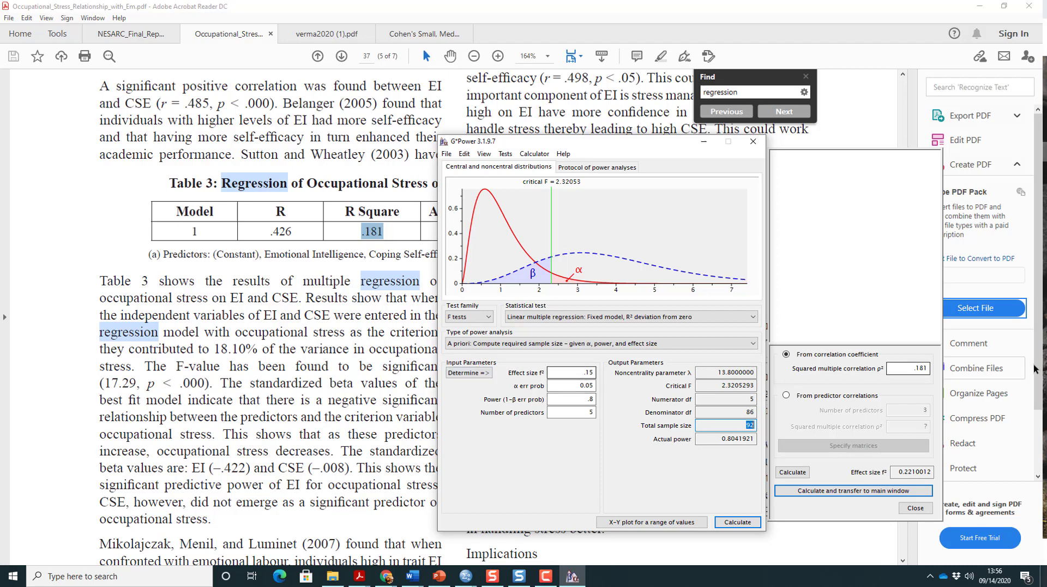
pyautogui.click(737, 522)
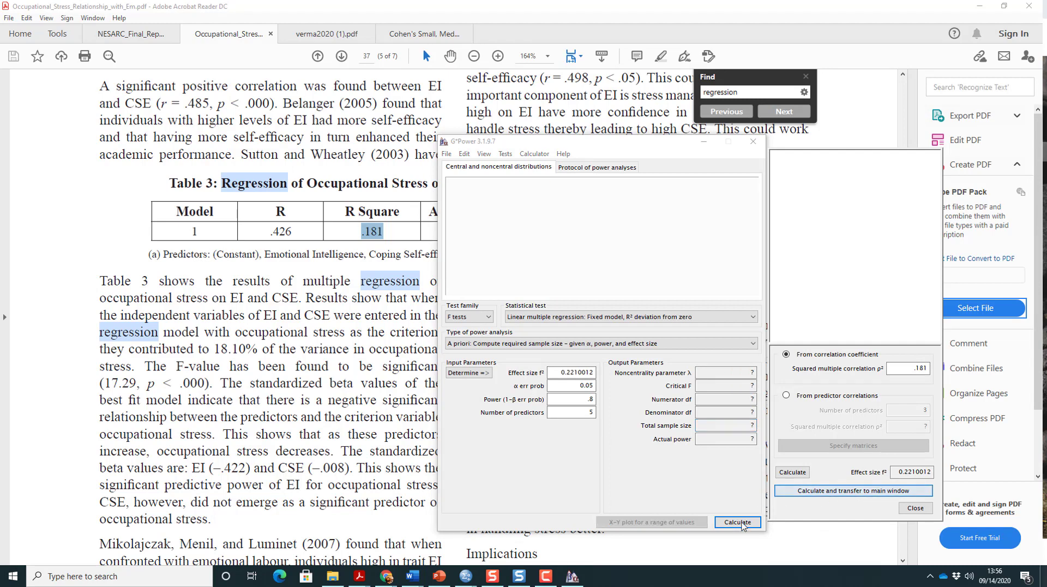
# Recalculate the required total sample size for f² 0.2210012, giving 64 participants
pyautogui.click(737, 522)
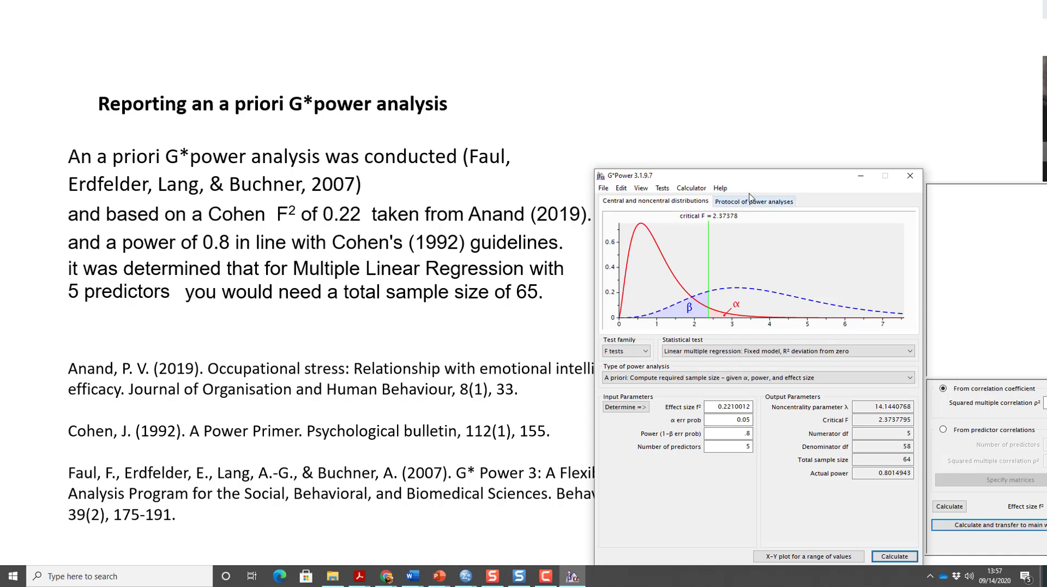
pyautogui.moveTo(749, 175); pyautogui.dragTo(839, 214)
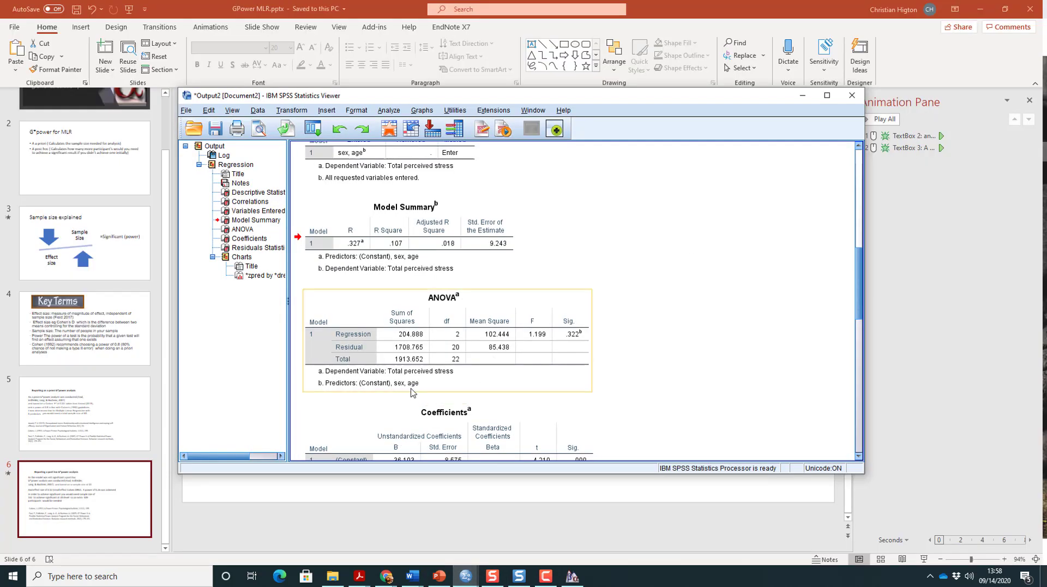
pyautogui.moveTo(576, 344)
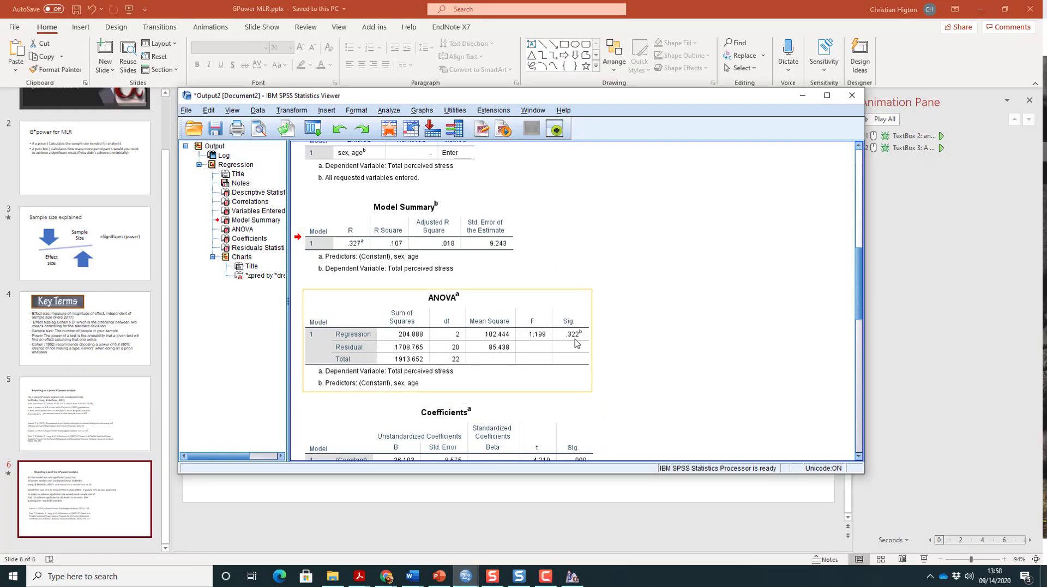
pyautogui.moveTo(572, 343)
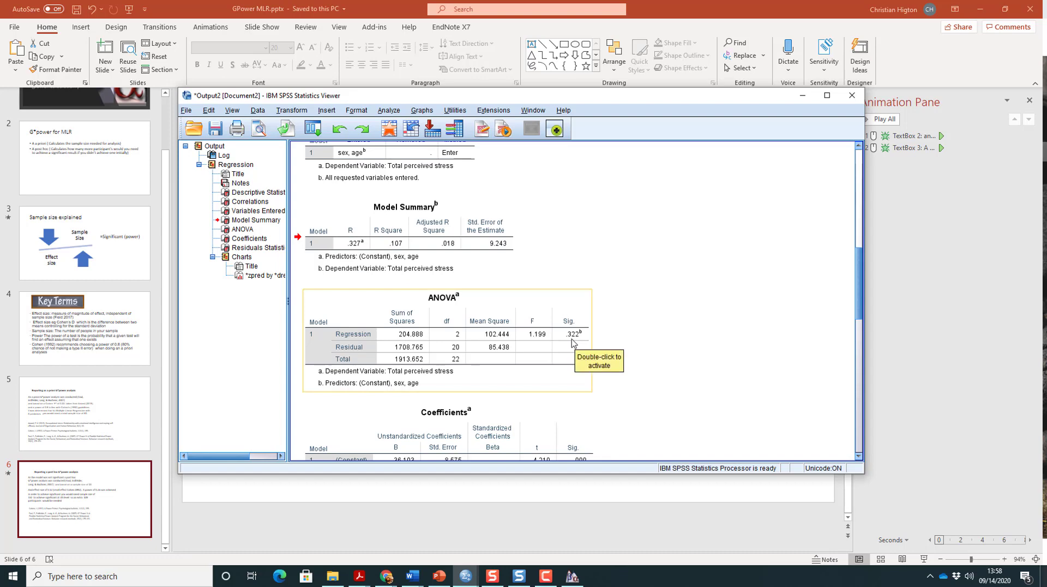
pyautogui.scroll(-3)
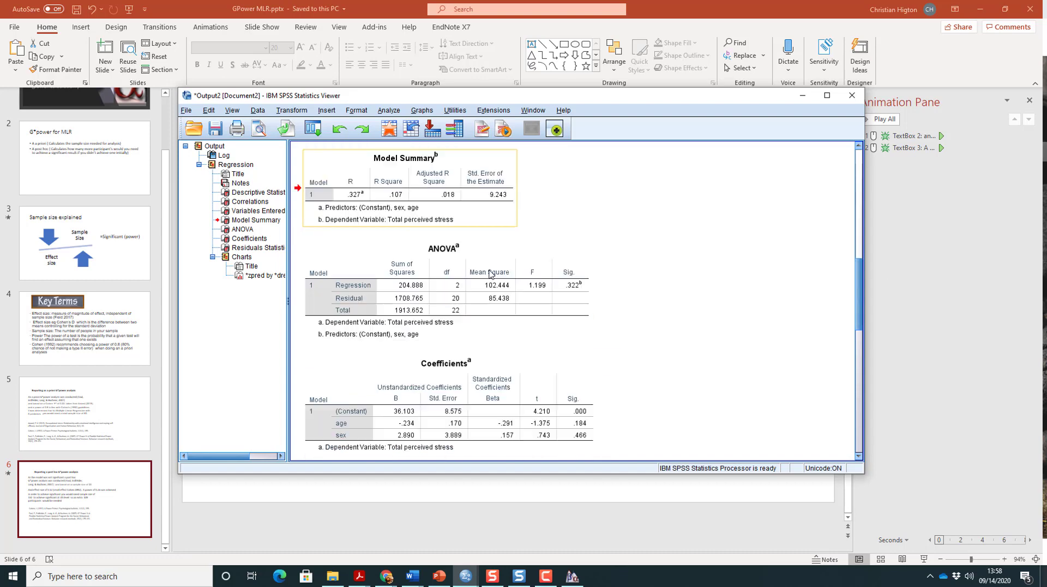
pyautogui.scroll(-3)
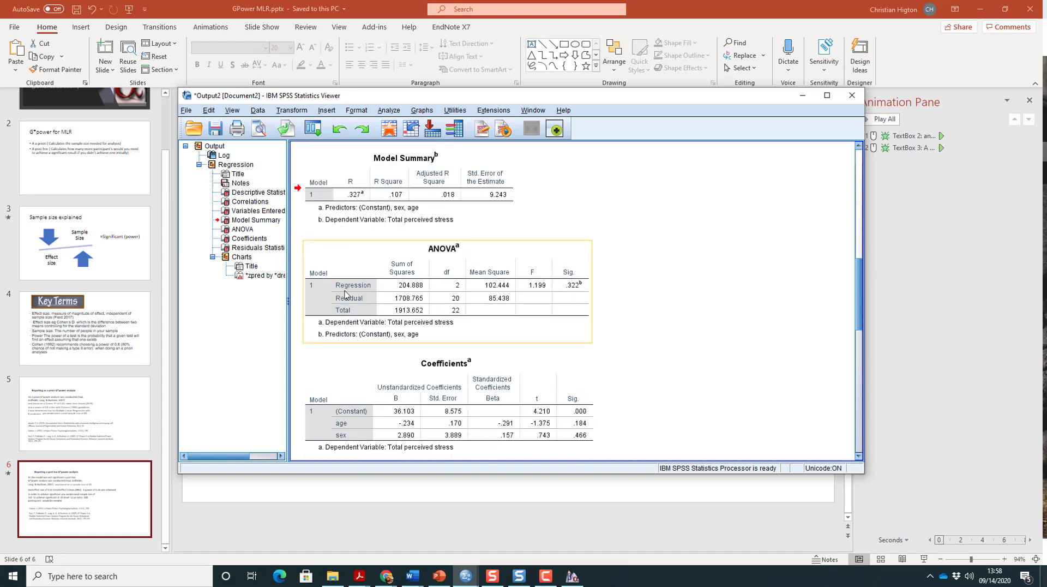
pyautogui.click(411, 194)
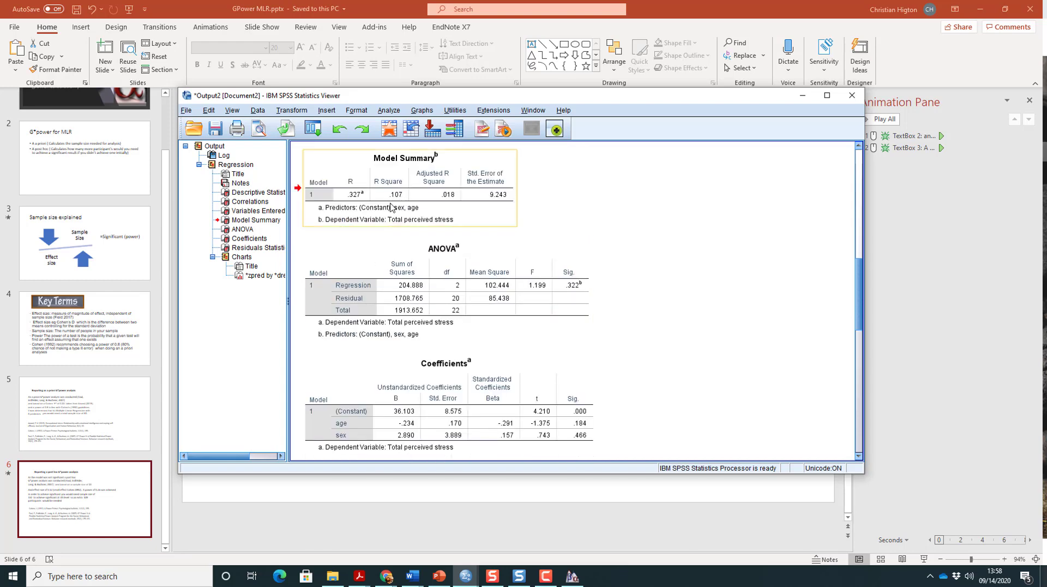
pyautogui.moveTo(398, 208)
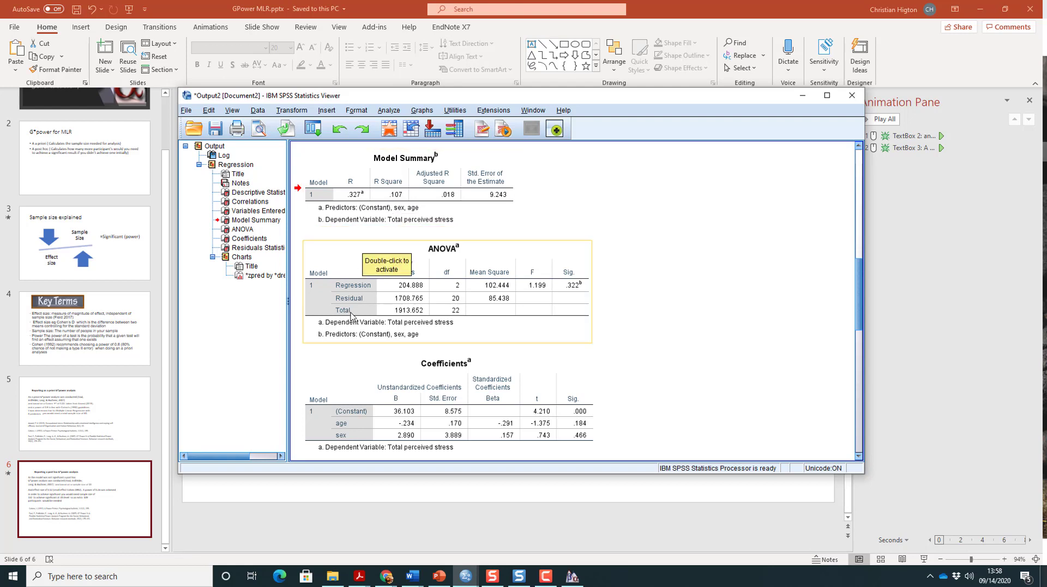
pyautogui.moveTo(341, 326)
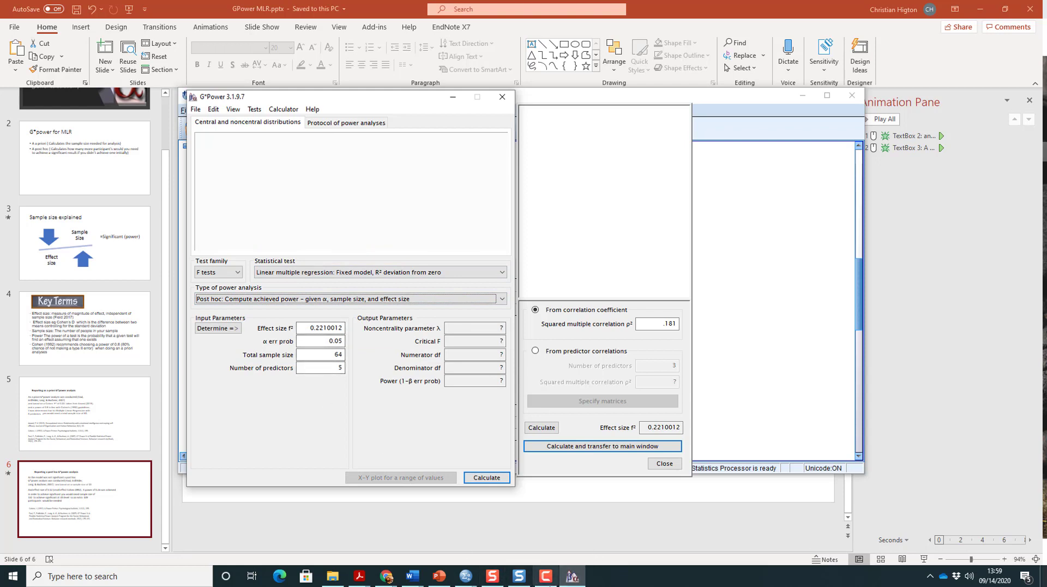
pyautogui.moveTo(438, 575)
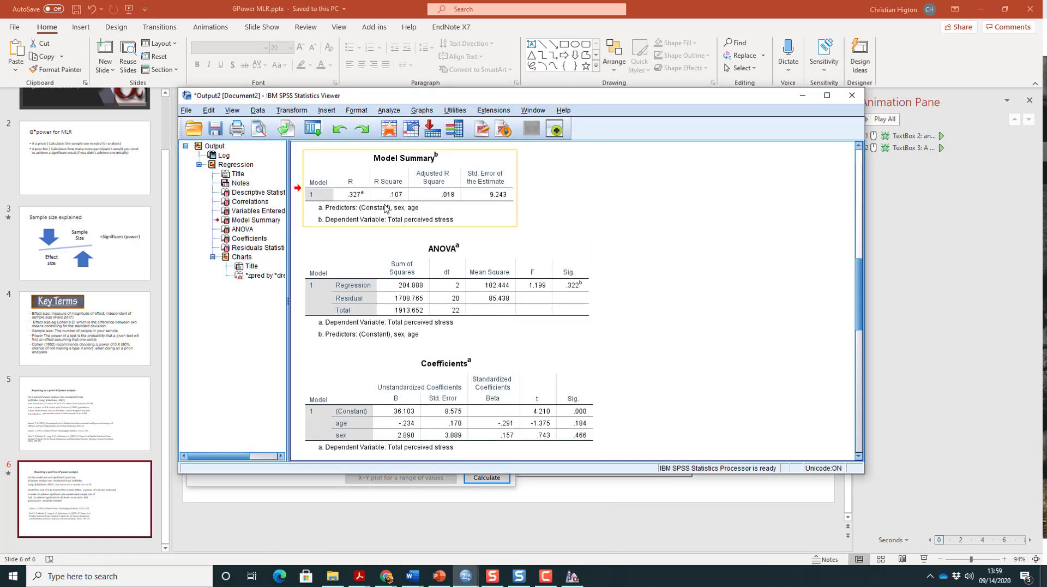
pyautogui.moveTo(394, 216)
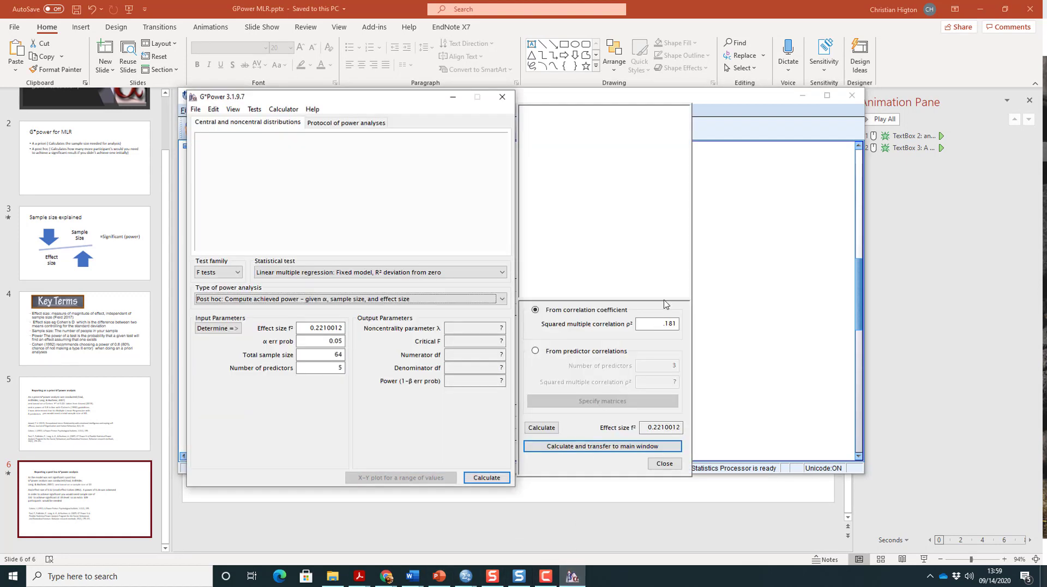
# Enter squared multiple correlation .107 in the effect size helper to get f² 0.1198208
pyautogui.click(657, 324)
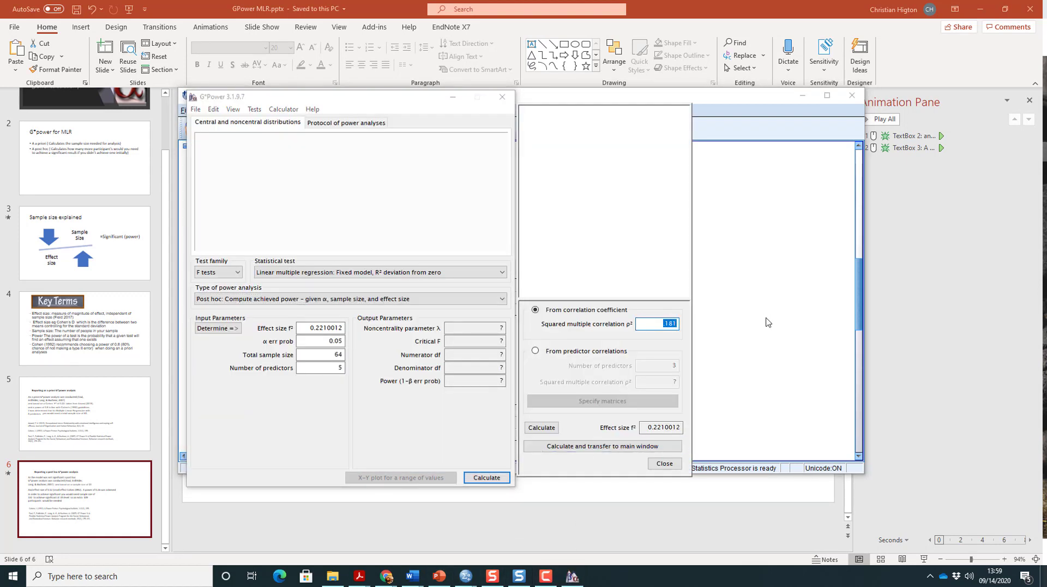
pyautogui.write('.107')
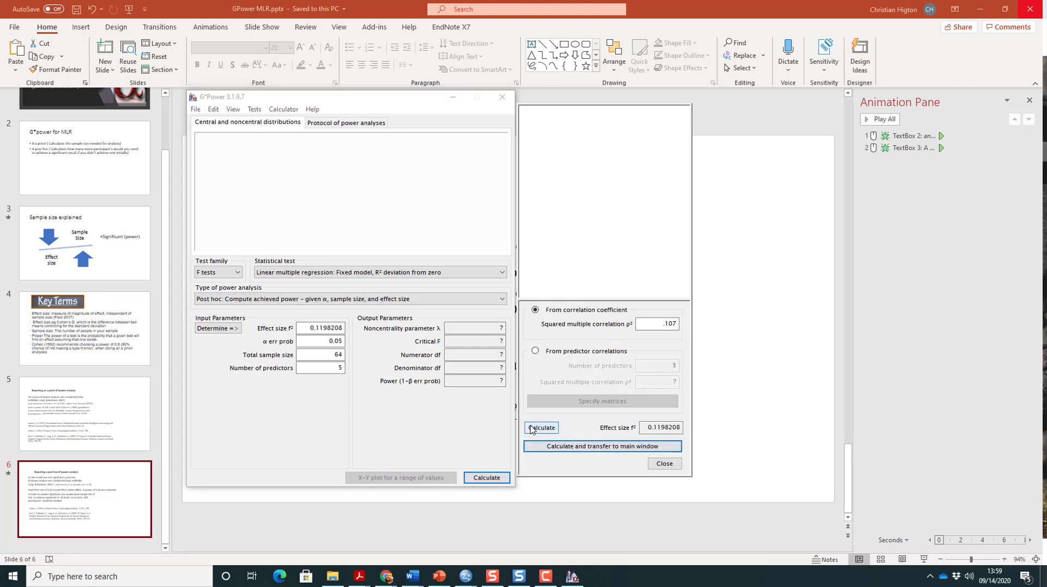
pyautogui.moveTo(318, 327)
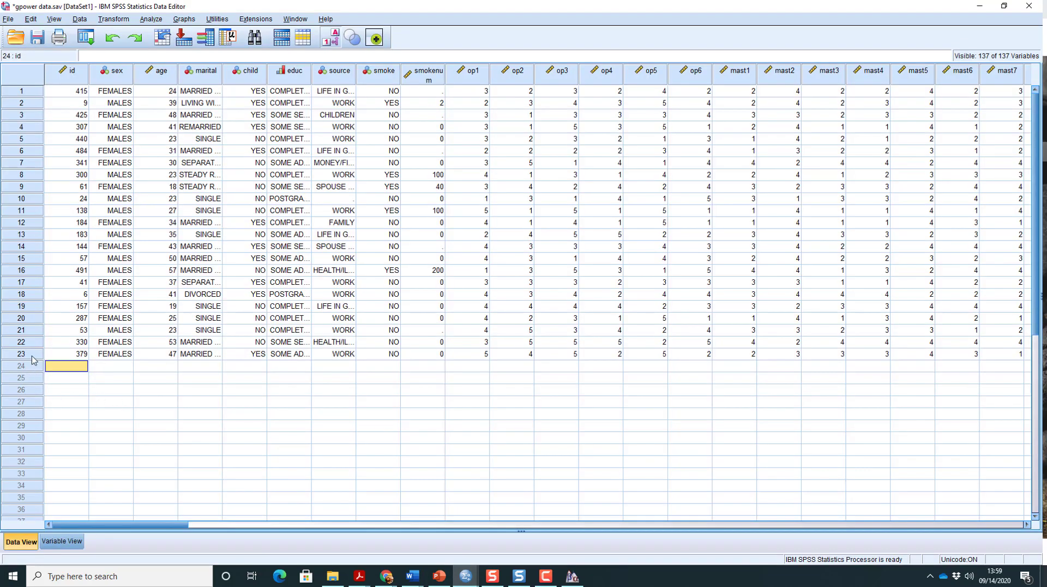
pyautogui.moveTo(954, 28)
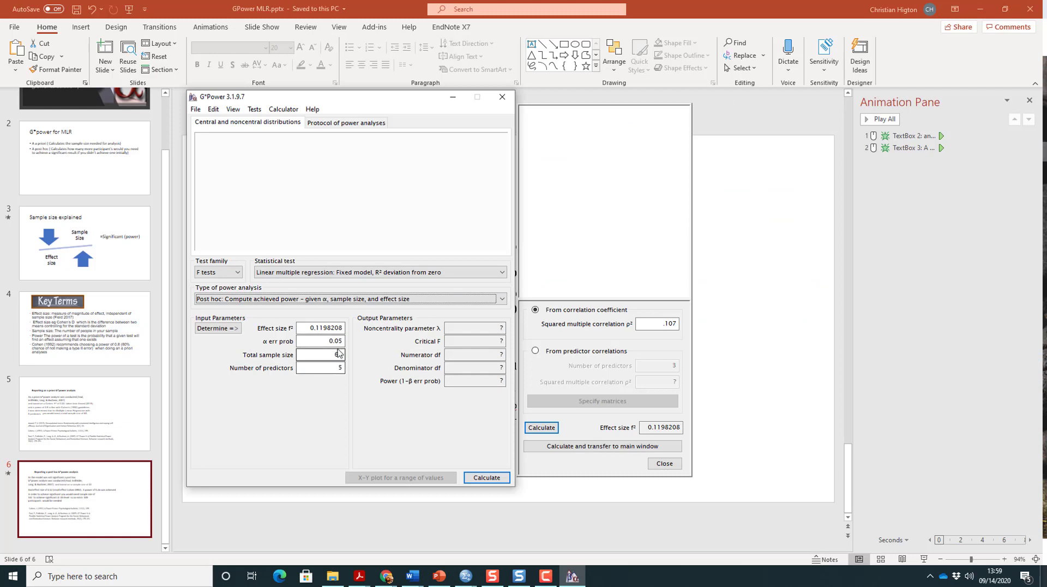
# Enter sample size and predictors, check the SPSS output, and compute achieved power 0.2614125
pyautogui.write('64')
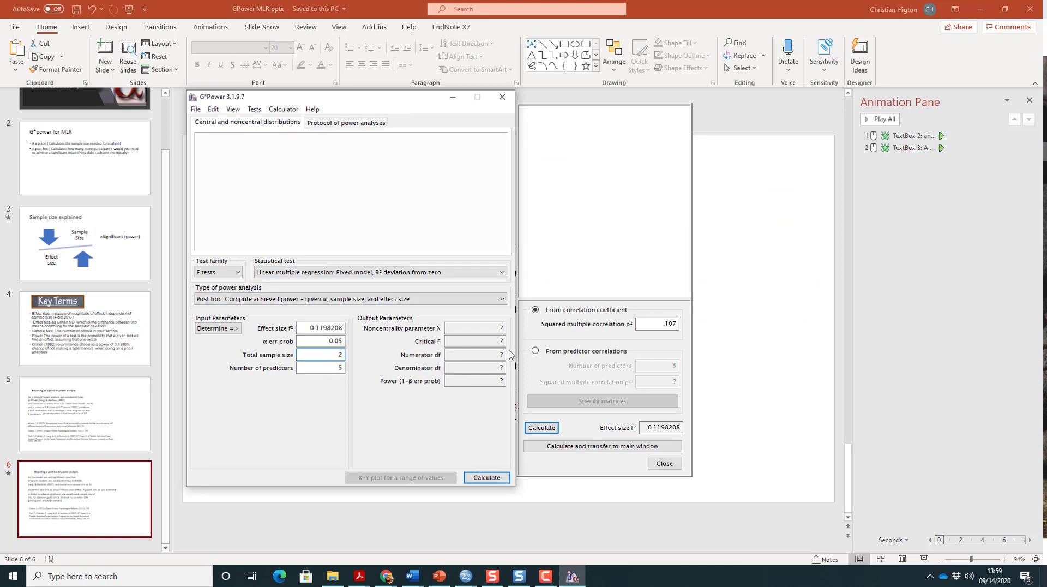
pyautogui.write('25')
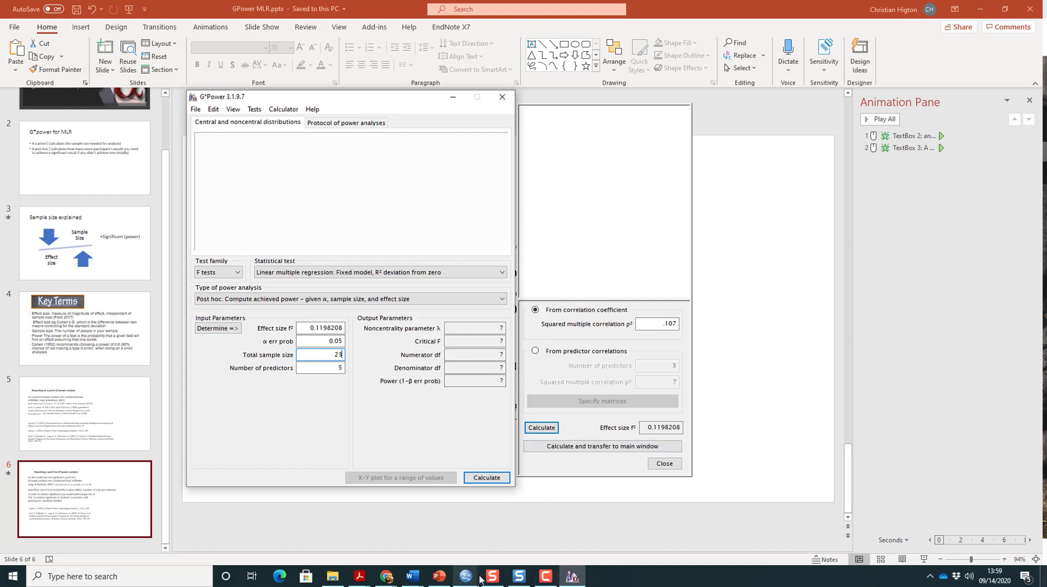
pyautogui.click(462, 576)
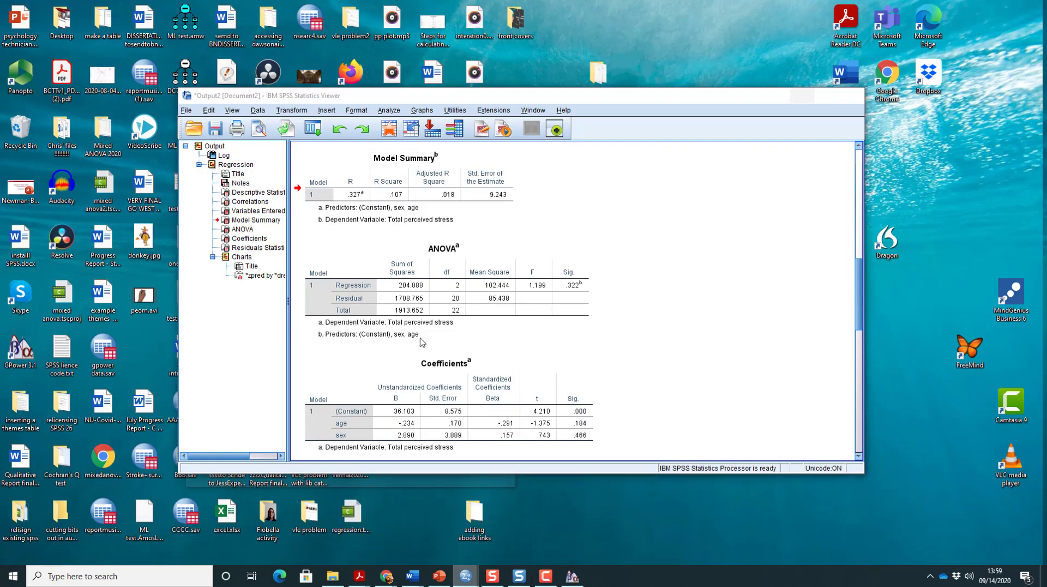
pyautogui.click(433, 574)
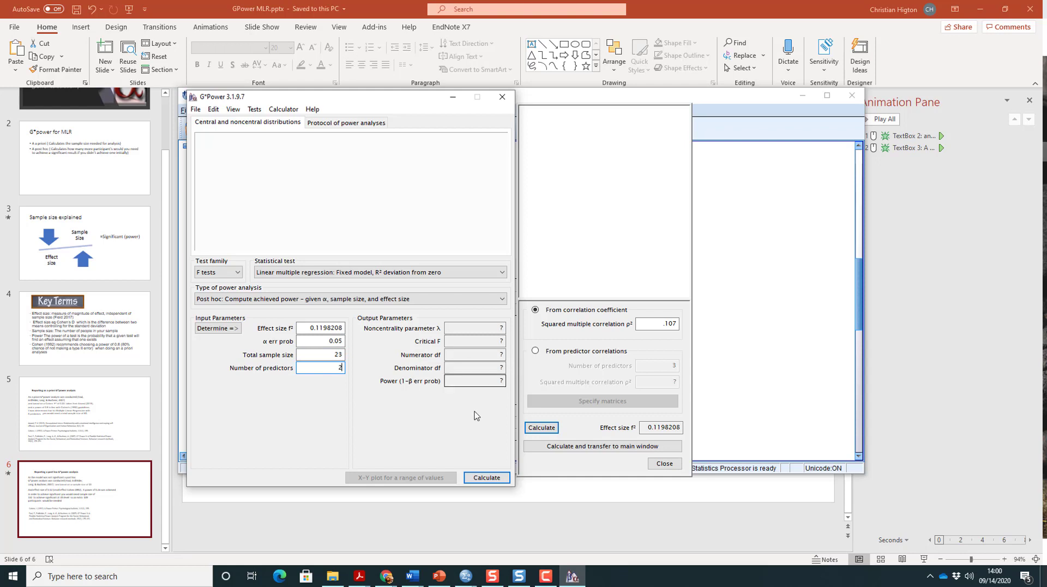
pyautogui.click(487, 477)
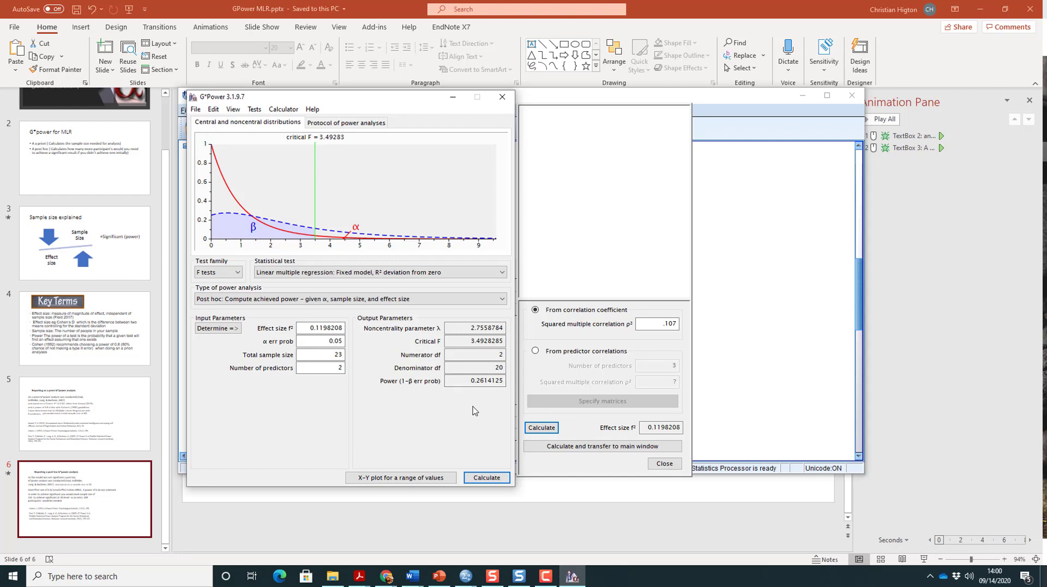
pyautogui.moveTo(479, 397)
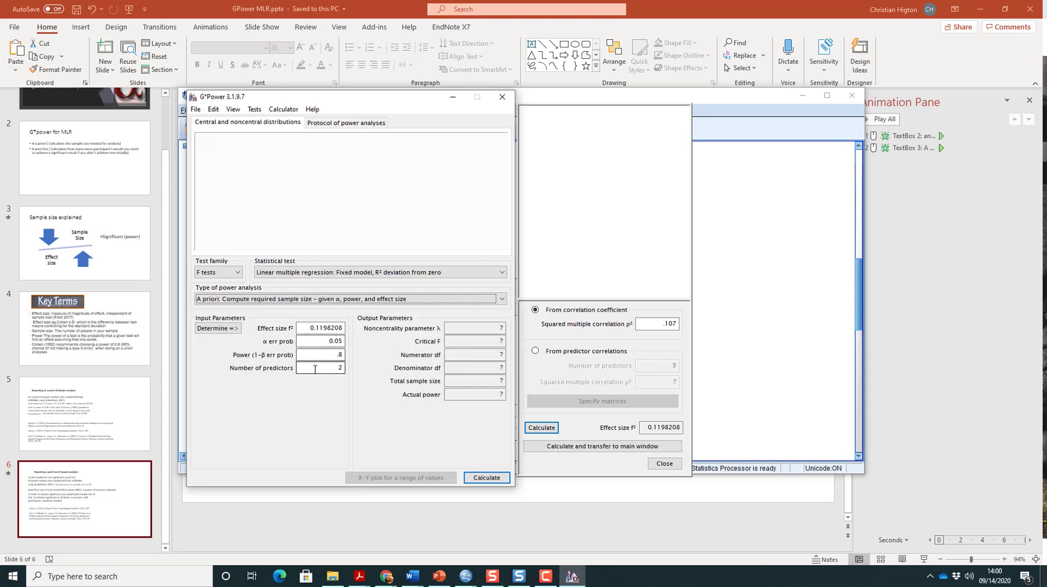
# Set power to .95 and compute the required total sample size of 132
pyautogui.click(320, 354)
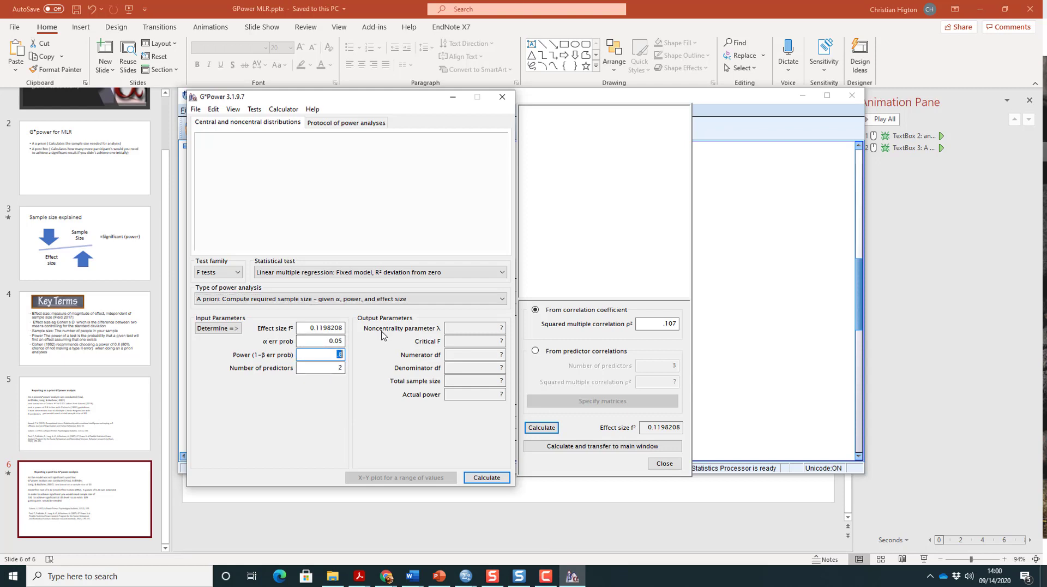
pyautogui.write('.95')
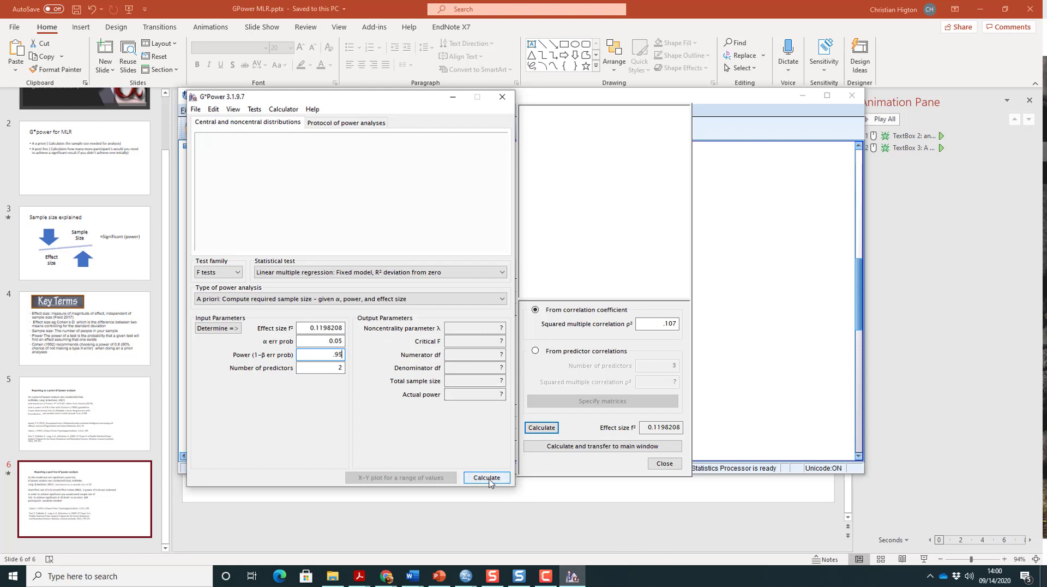
pyautogui.click(486, 477)
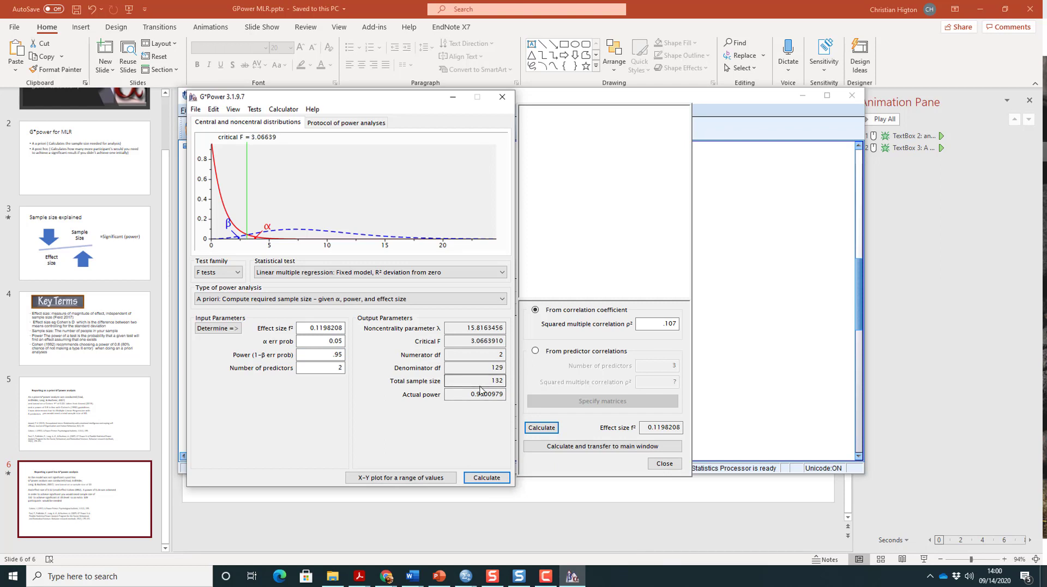